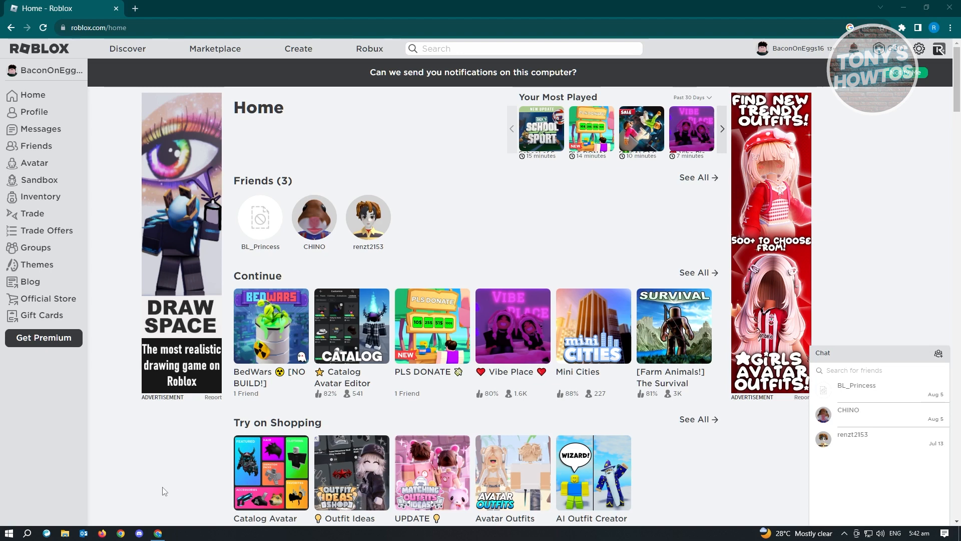
mouse_move(162, 494)
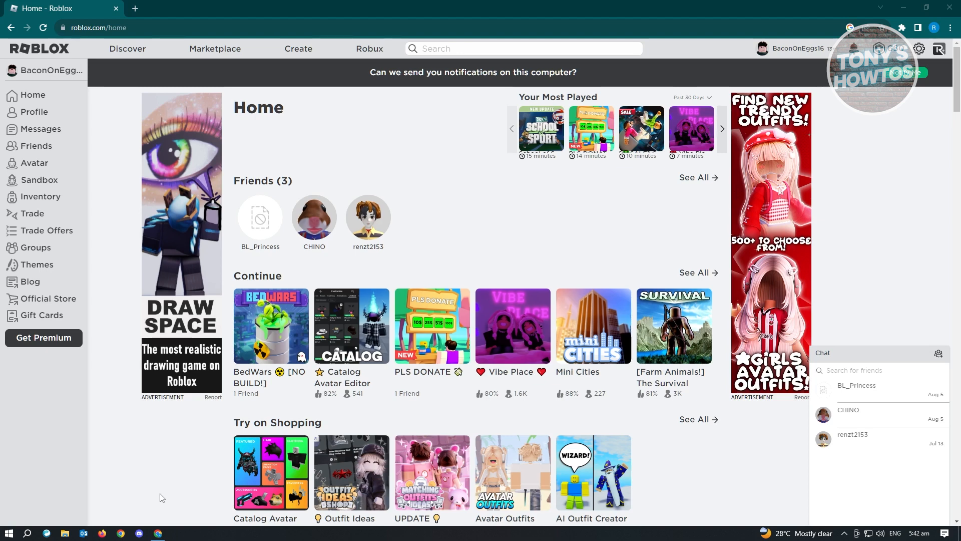
mouse_move(140, 528)
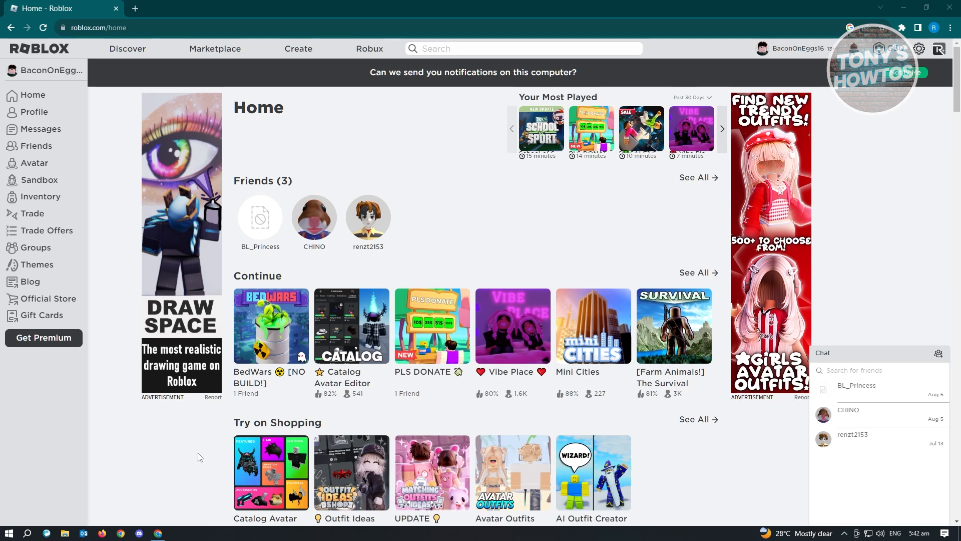
mouse_move(810, 200)
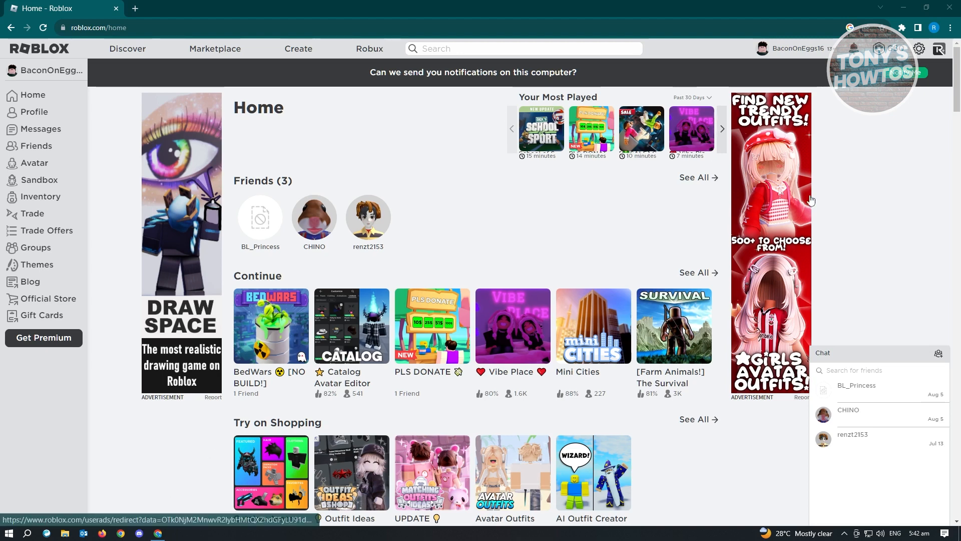
mouse_move(260, 5)
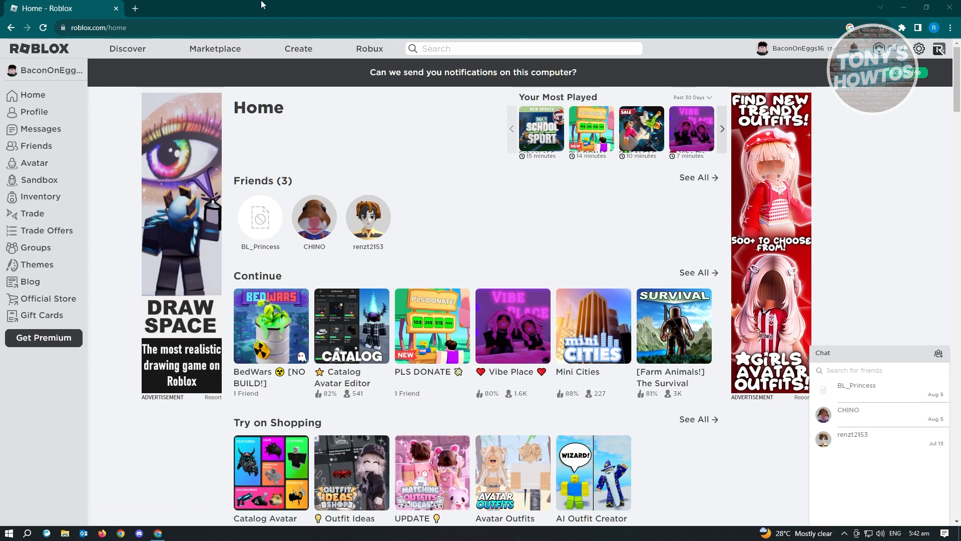
mouse_move(952, 28)
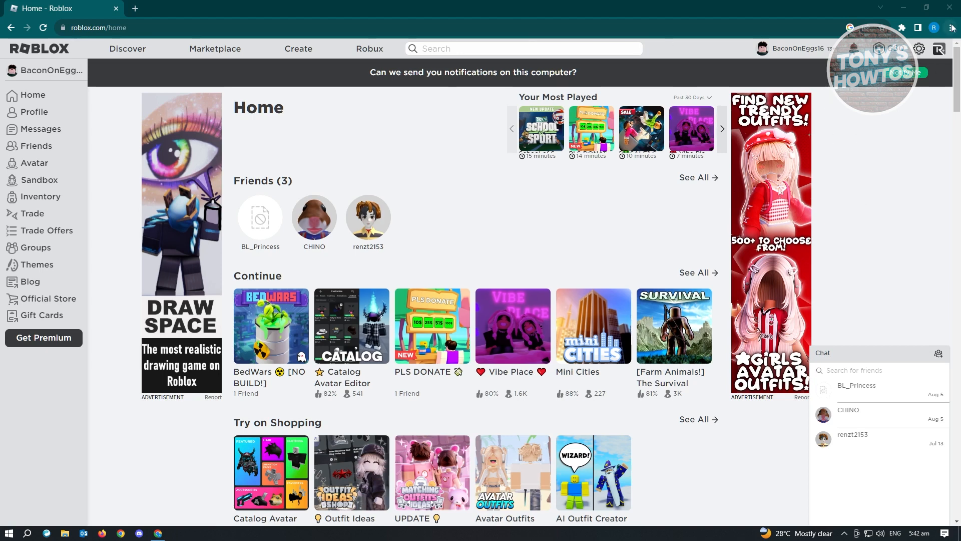
- Open Chrome's Settings page from the three-dot menu
left_click(952, 28)
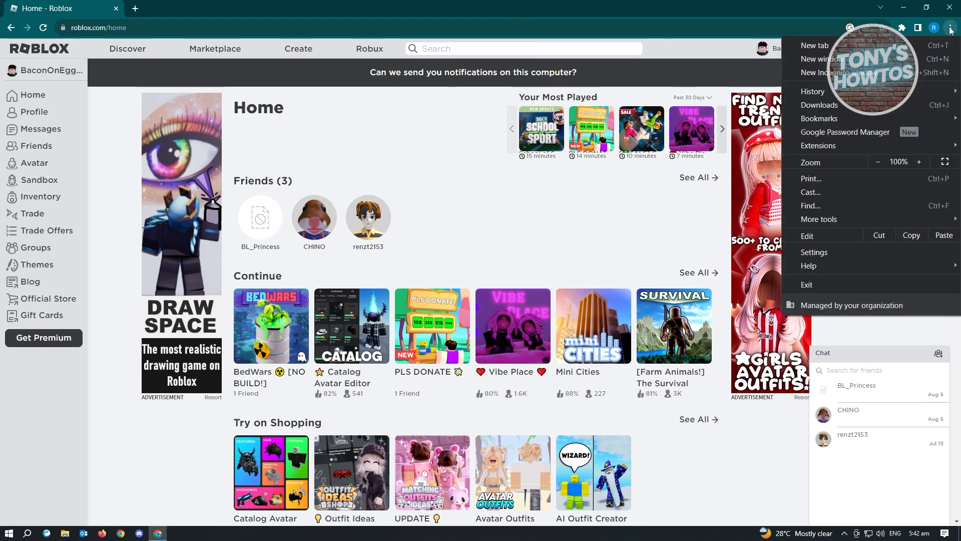
mouse_move(828, 289)
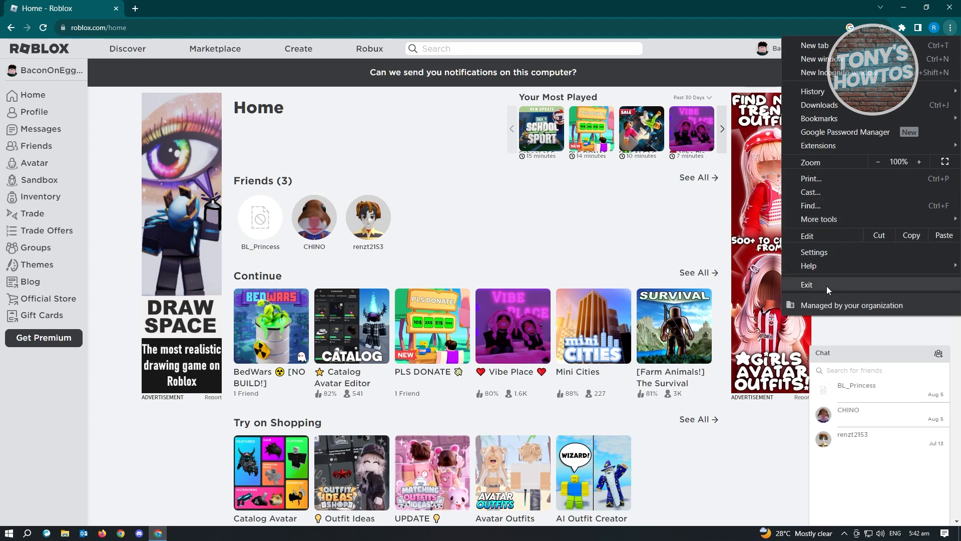
left_click(812, 252)
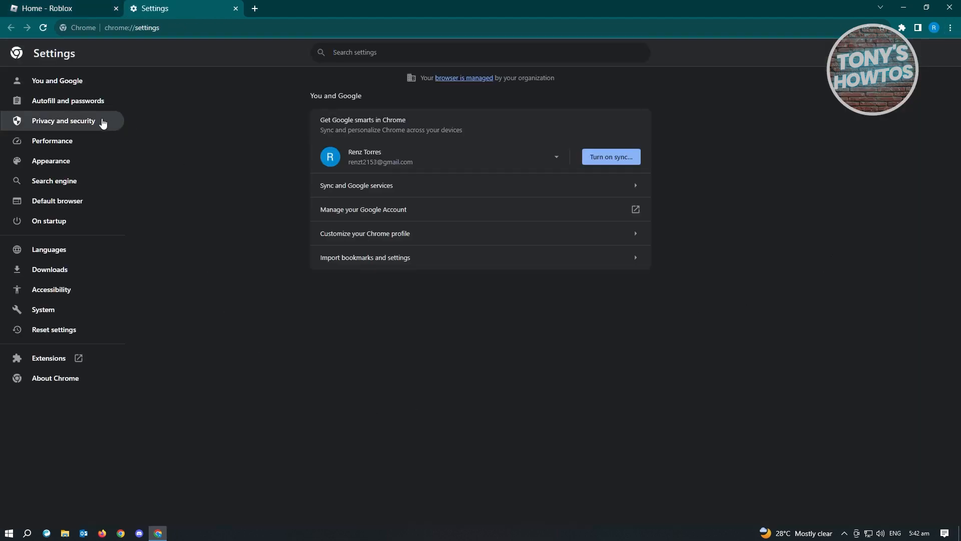
- Show the All sites list of stored data under Privacy and security > Site settings
left_click(63, 121)
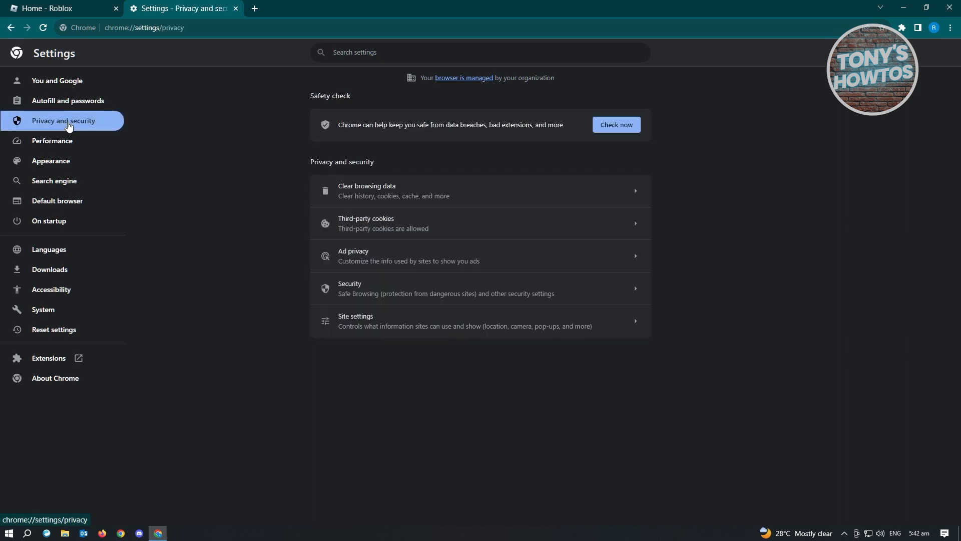
mouse_move(410, 321)
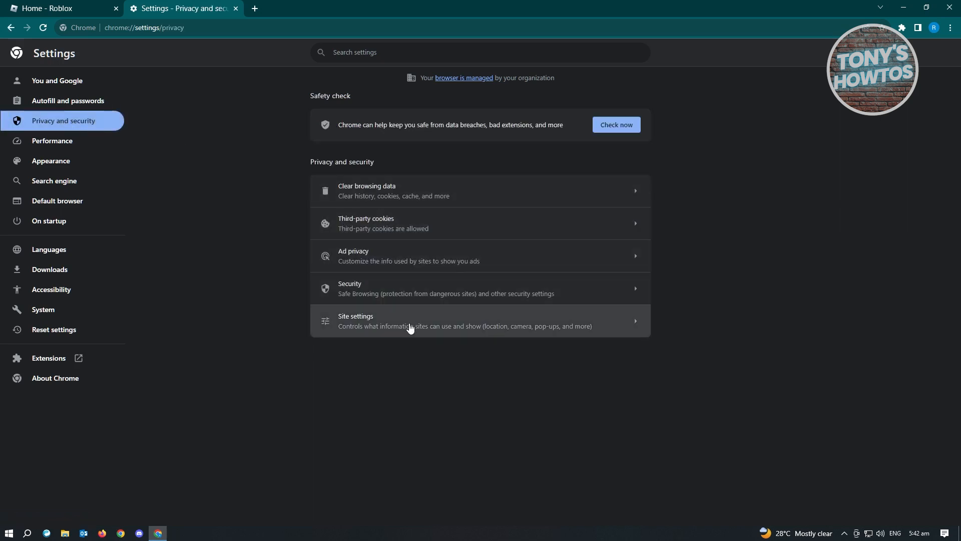
left_click(409, 320)
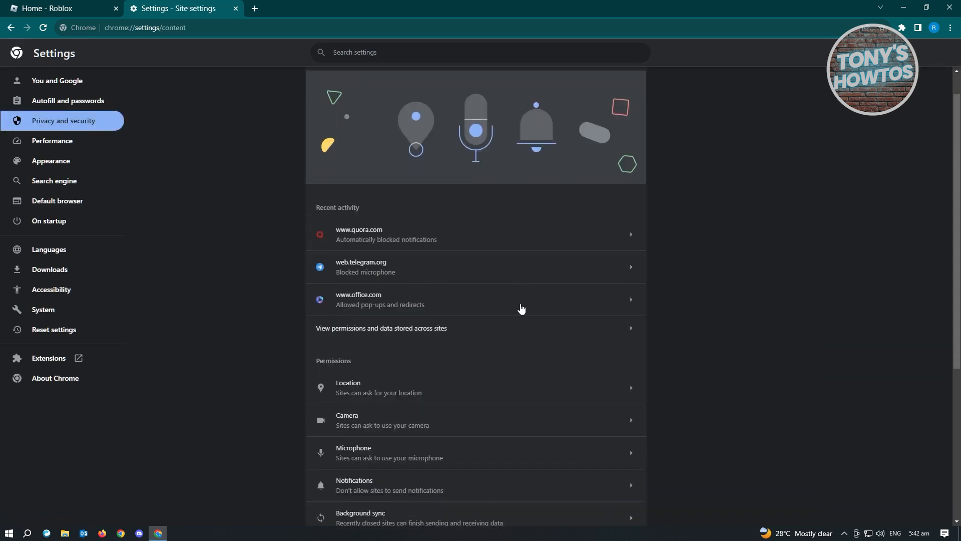
scroll("down", 3)
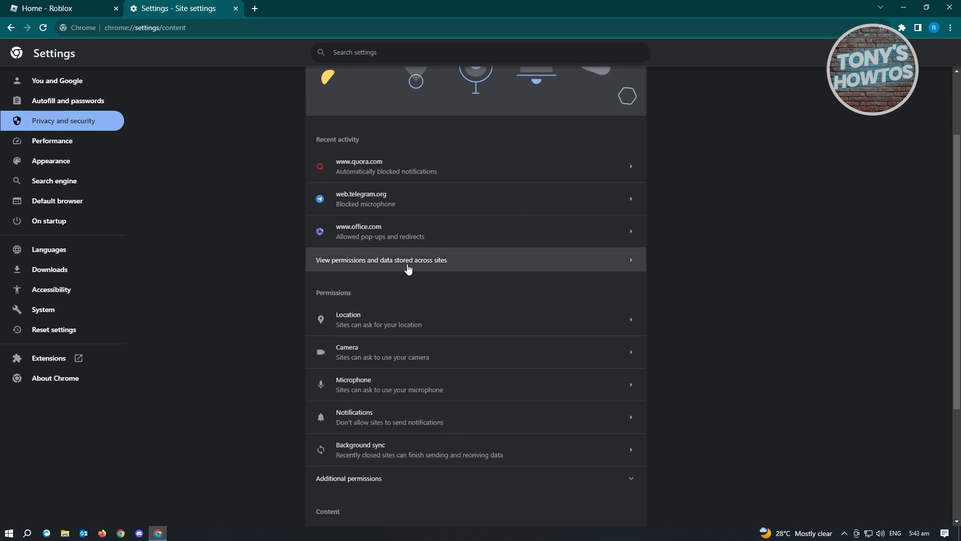
left_click(380, 259)
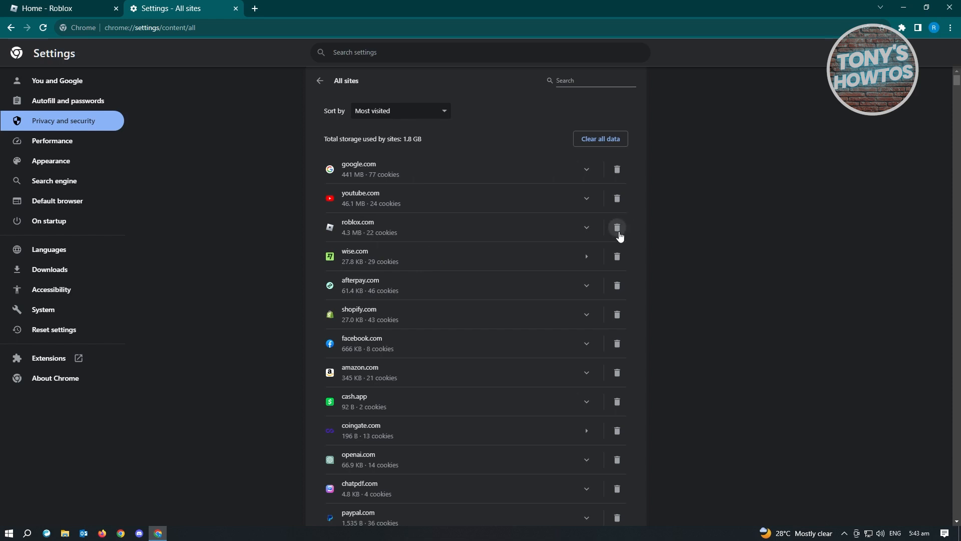
- Delete roblox.com's stored site data and cookies and confirm the clearing
left_click(618, 227)
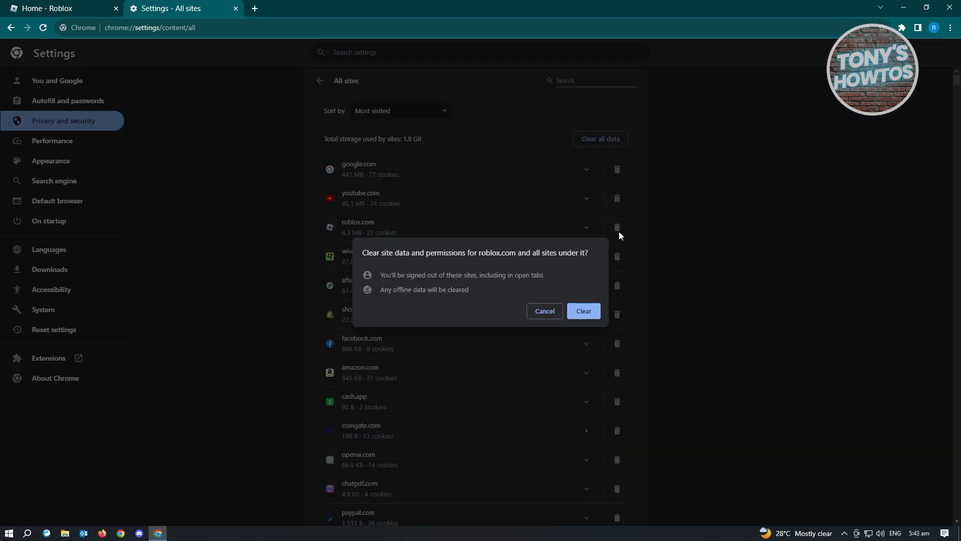
left_click(583, 311)
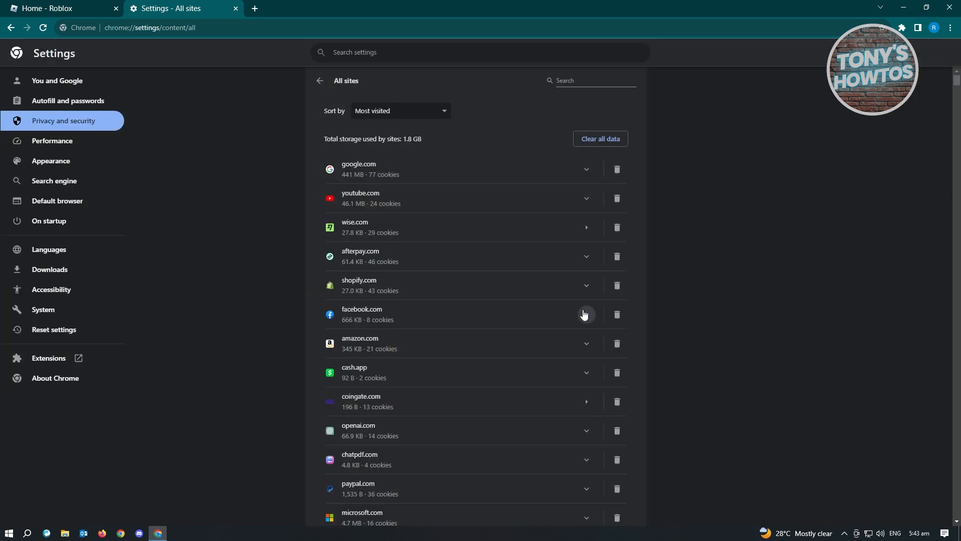
mouse_move(192, 195)
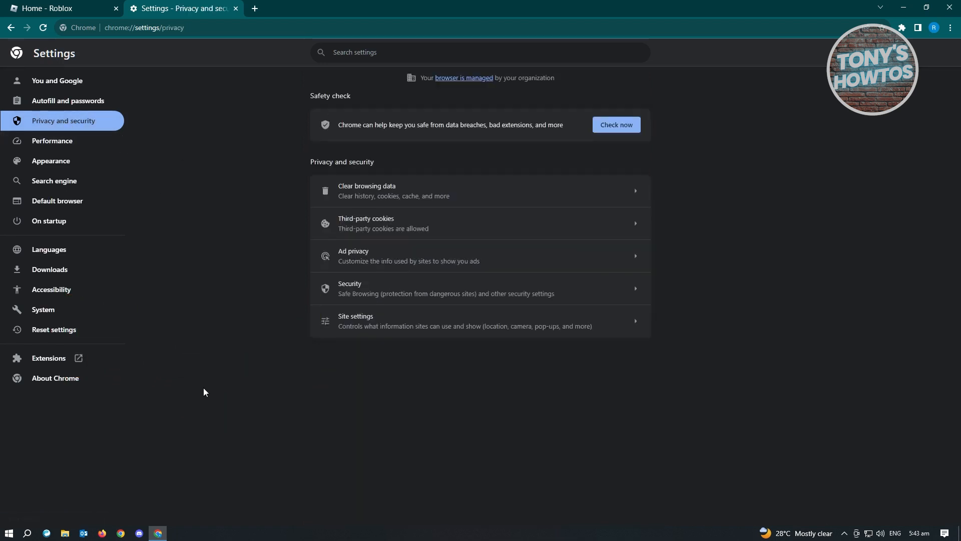
mouse_move(443, 195)
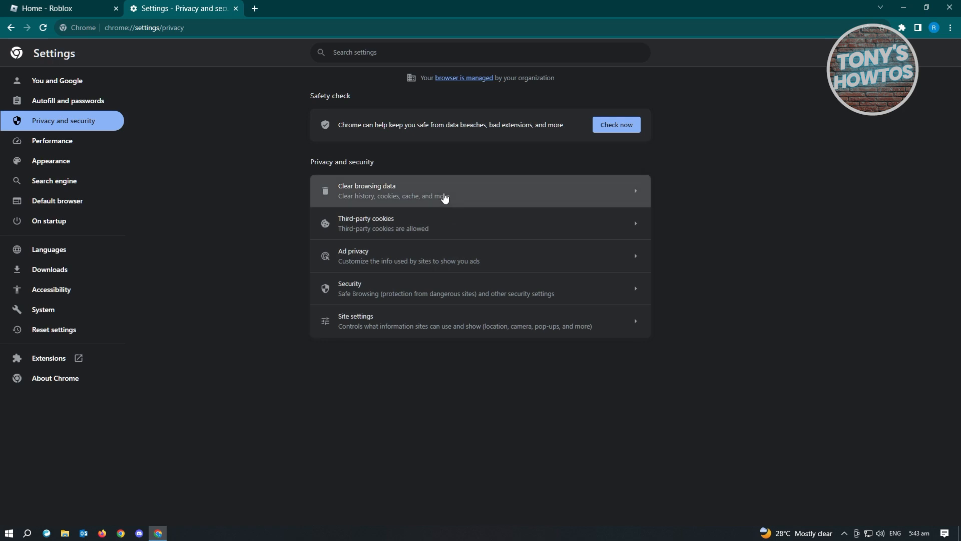
- Open the Clear browsing data dialog and expand its Time range choices
left_click(444, 190)
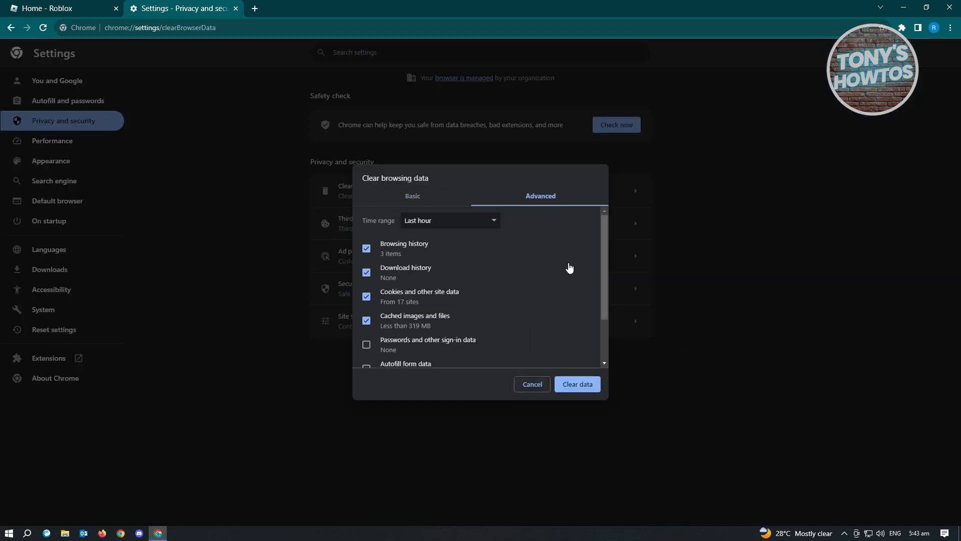
mouse_move(464, 227)
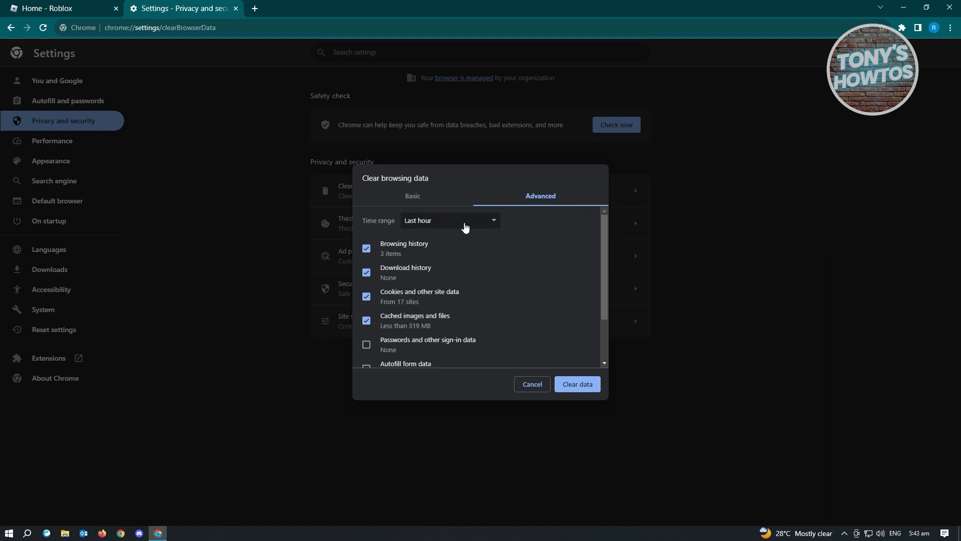
left_click(450, 220)
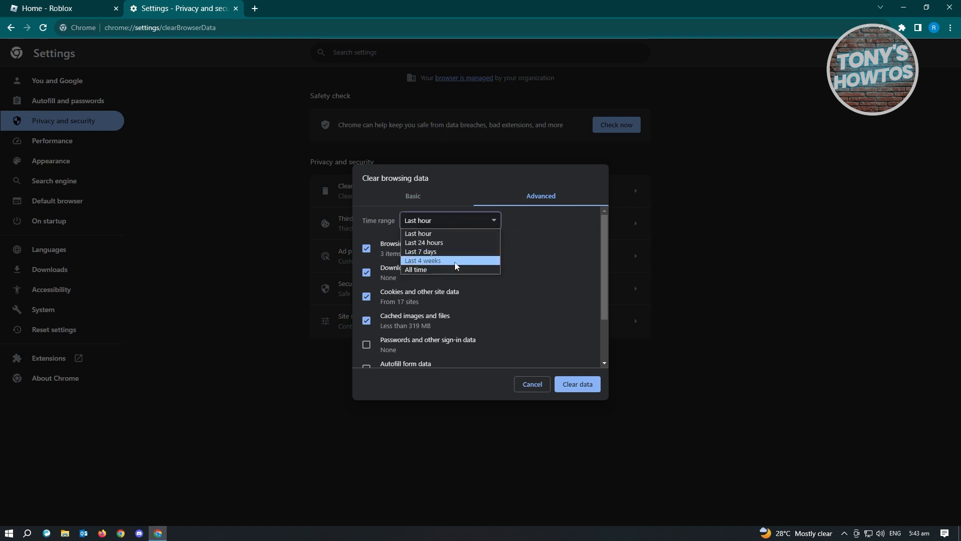
mouse_move(415, 269)
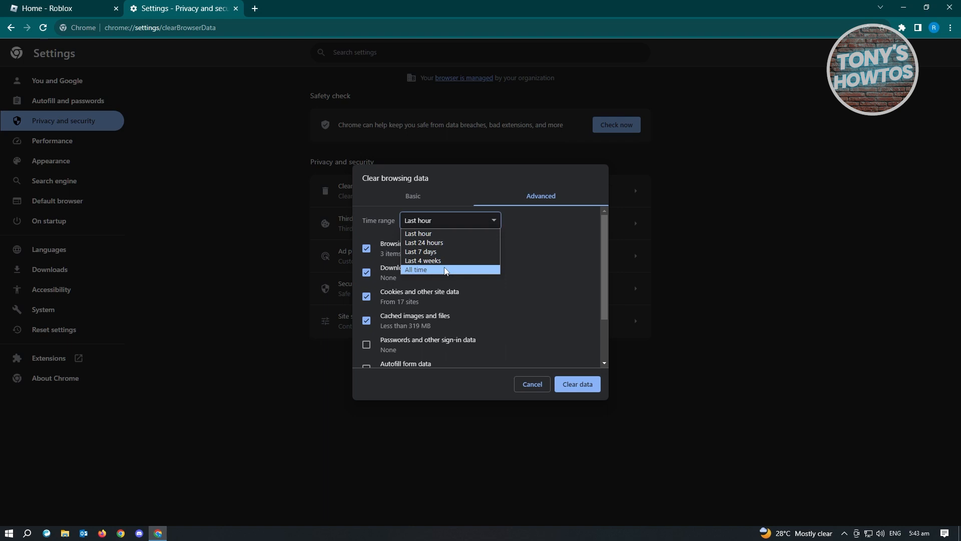
mouse_move(445, 260)
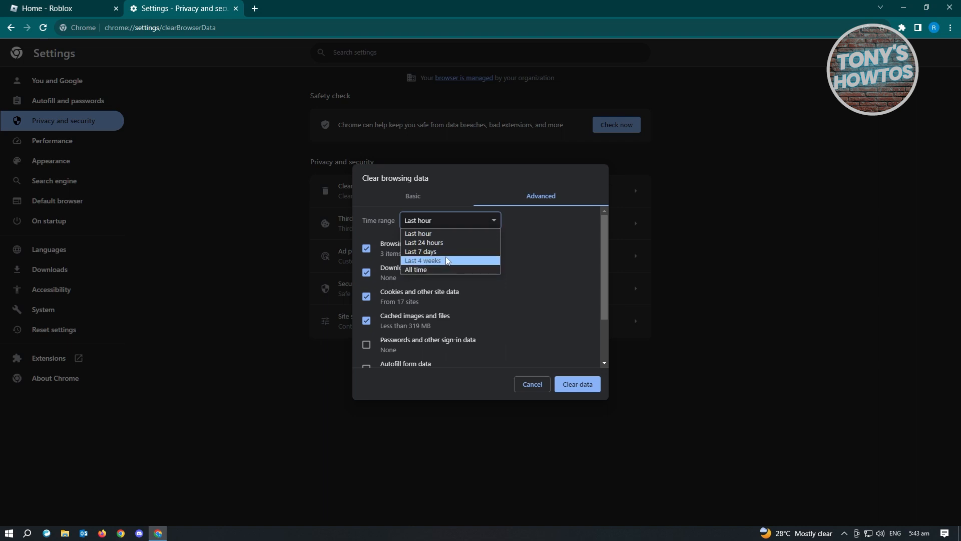
mouse_move(436, 269)
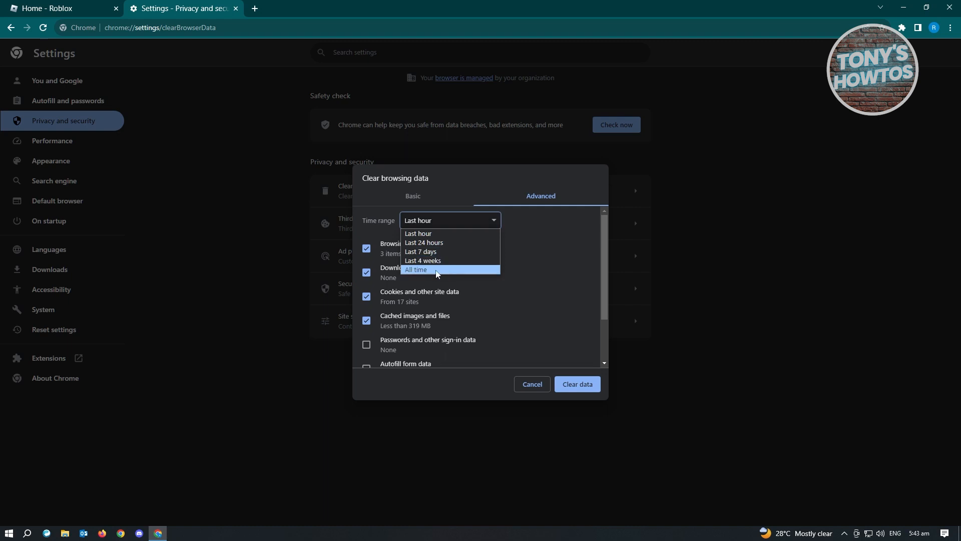
- Choose All time, untick Browsing history and keep downloads, cookies and cache ticked
left_click(417, 269)
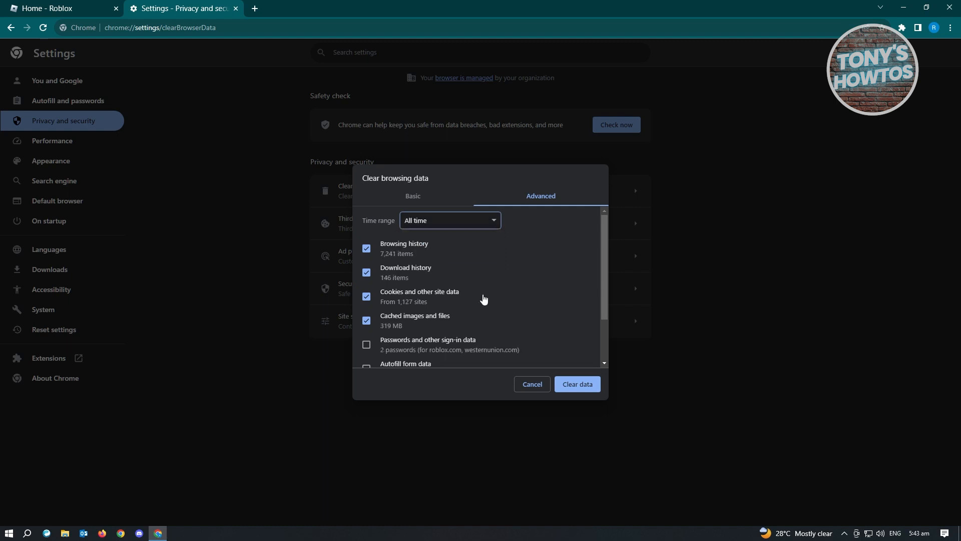
scroll("down", 3)
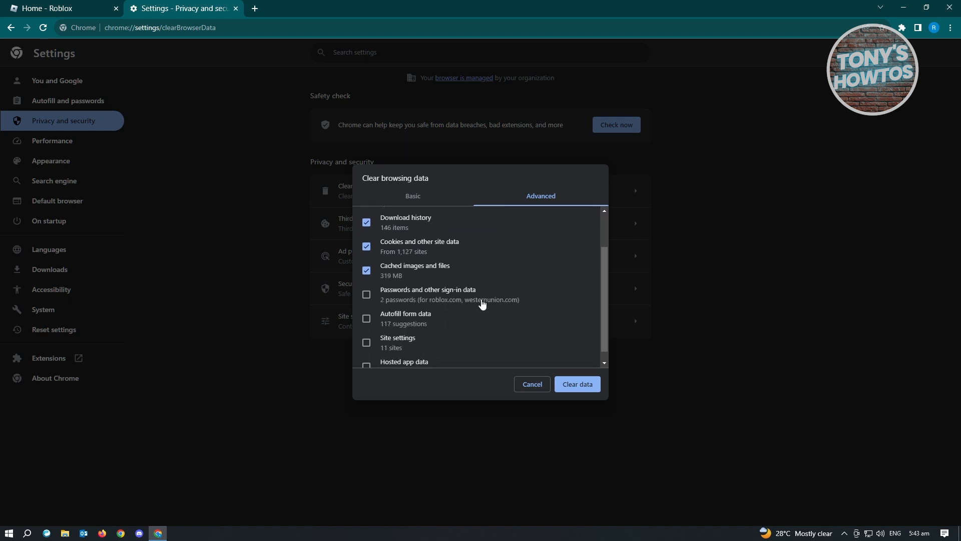
scroll("up", 3)
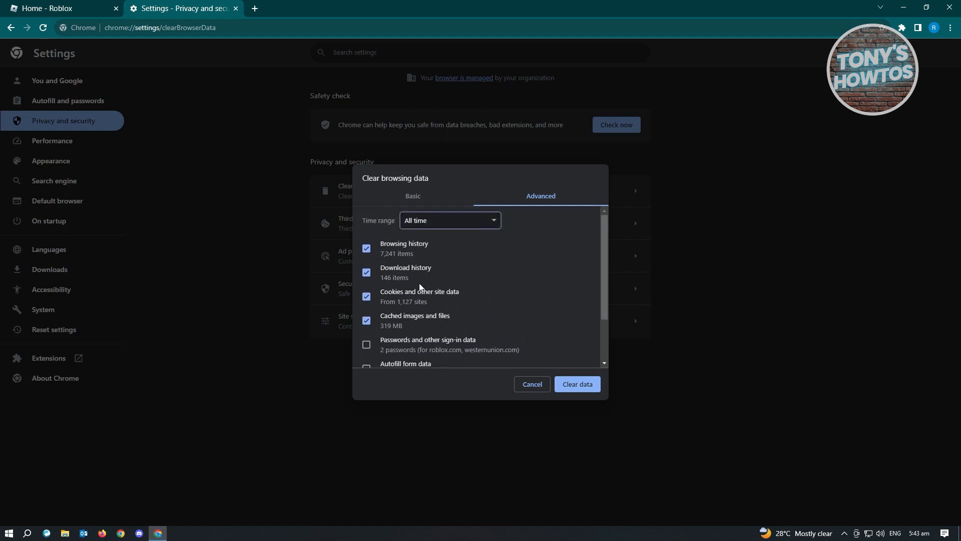
mouse_move(367, 260)
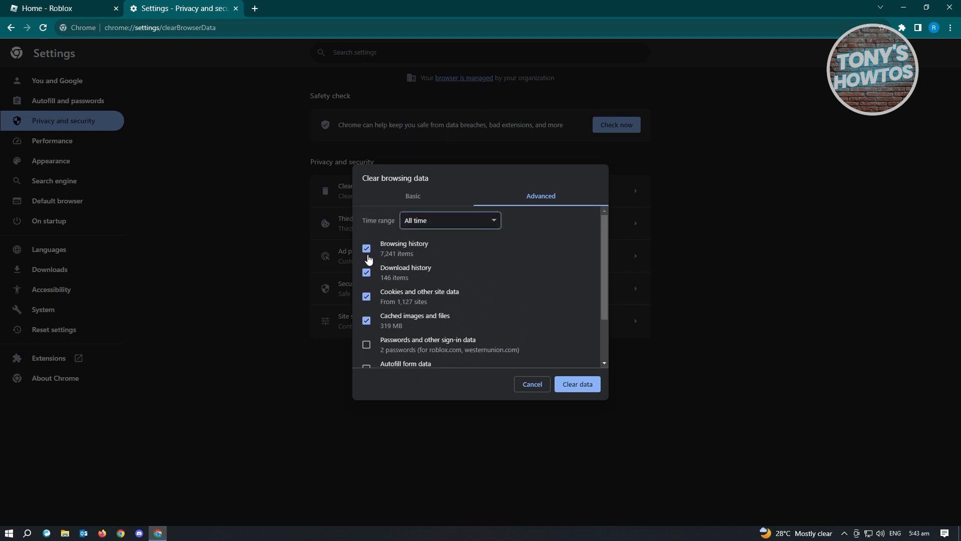
left_click(366, 248)
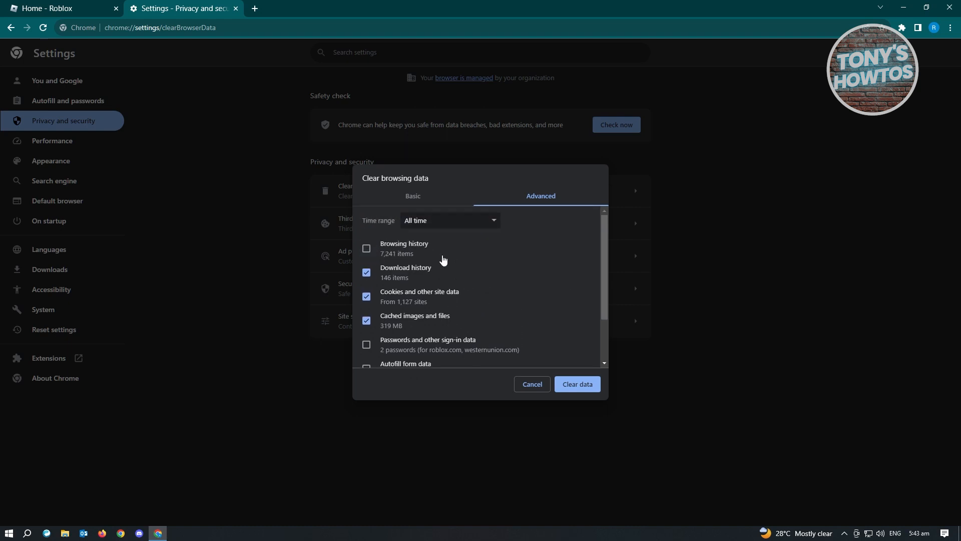
scroll("down", 3)
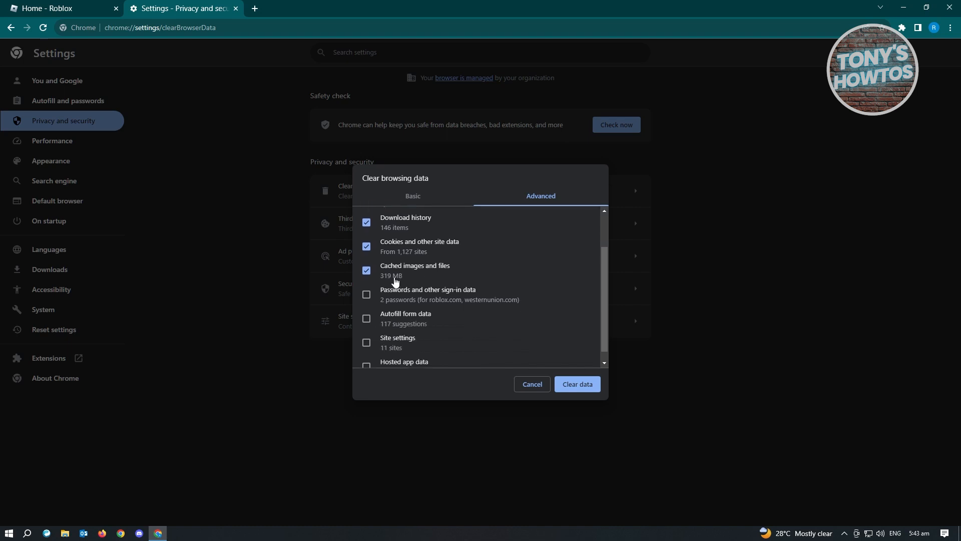
mouse_move(433, 276)
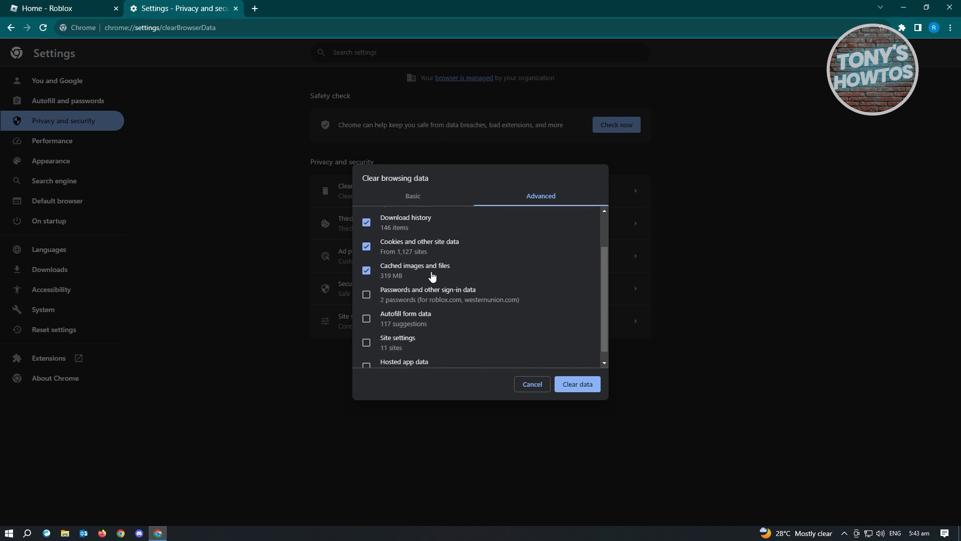
scroll("up", 3)
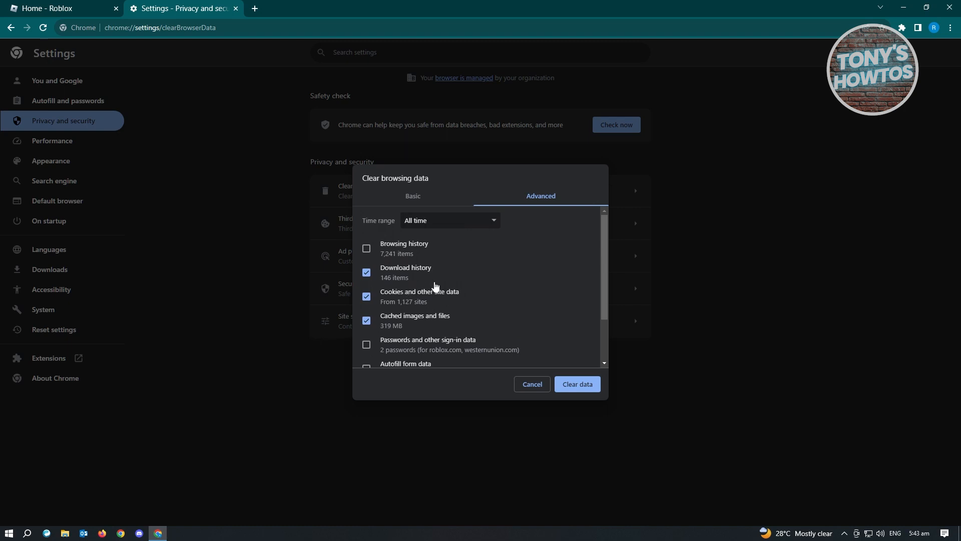
scroll("down", 3)
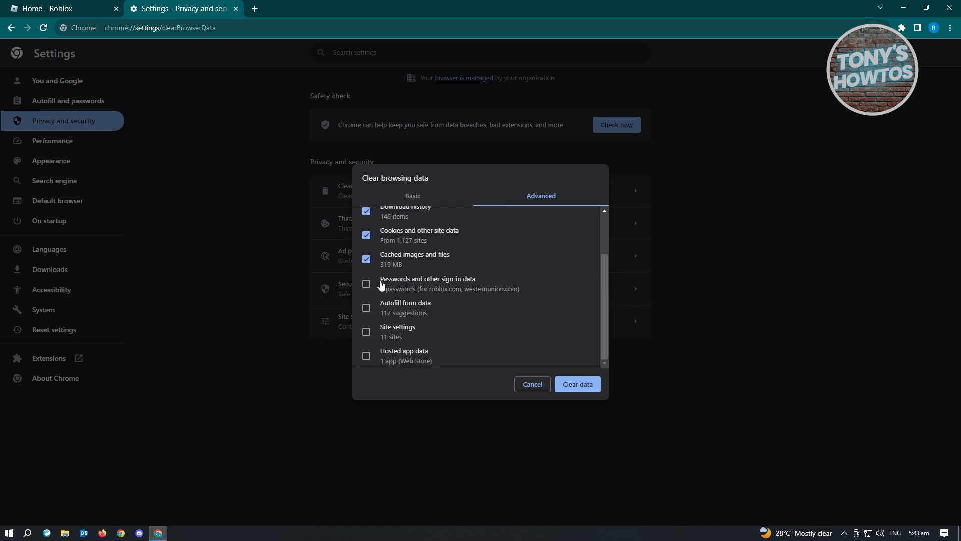
left_click(367, 283)
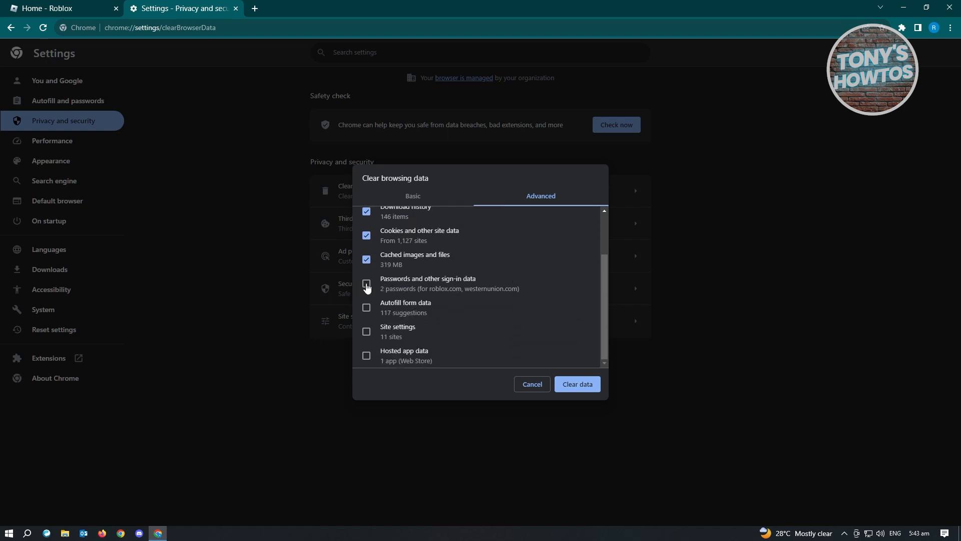
left_click(366, 283)
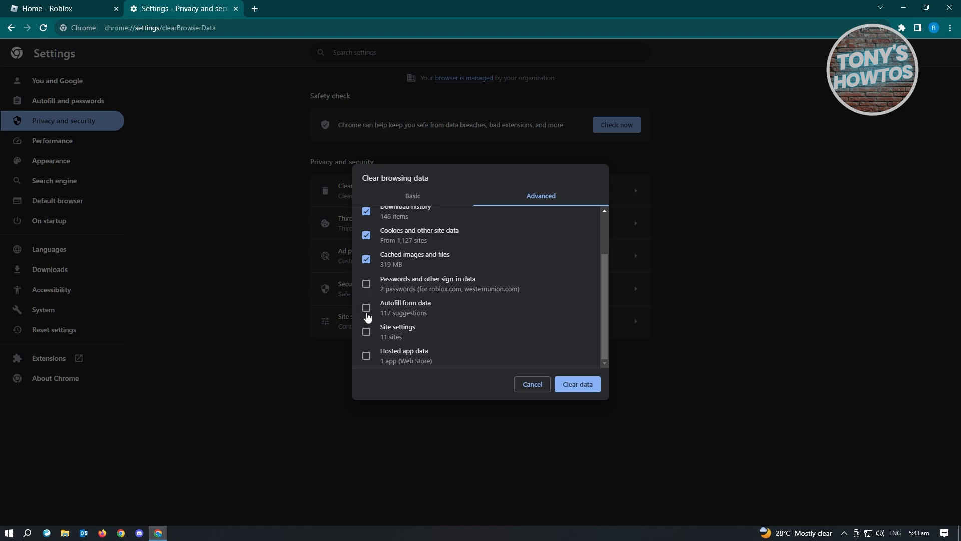
scroll("up", 3)
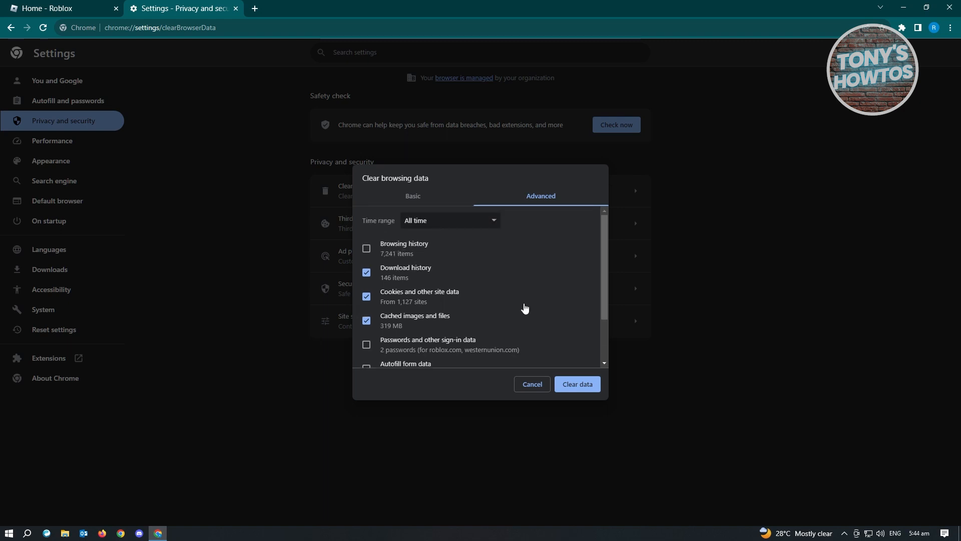
mouse_move(576, 383)
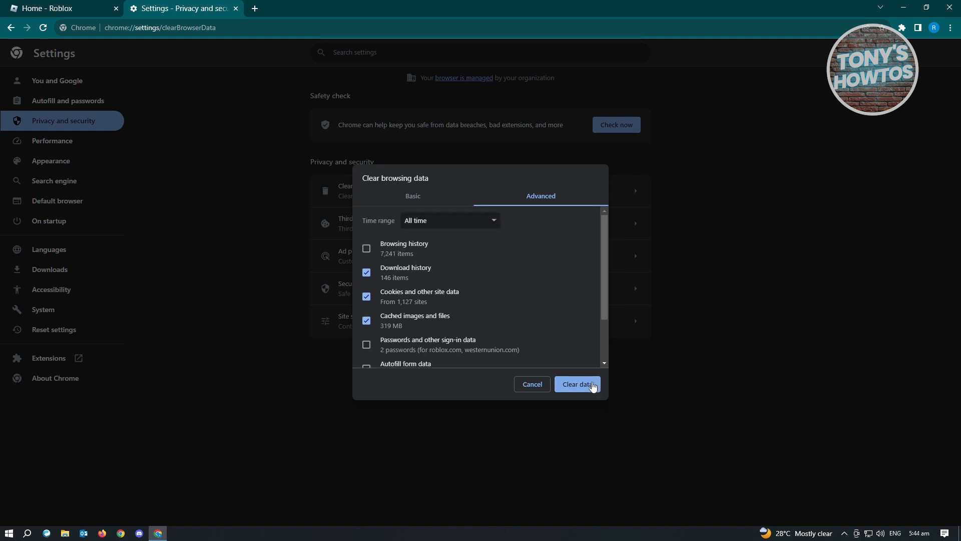
- Clear the chosen browsing data and hide Chrome to reveal the desktop
left_click(576, 383)
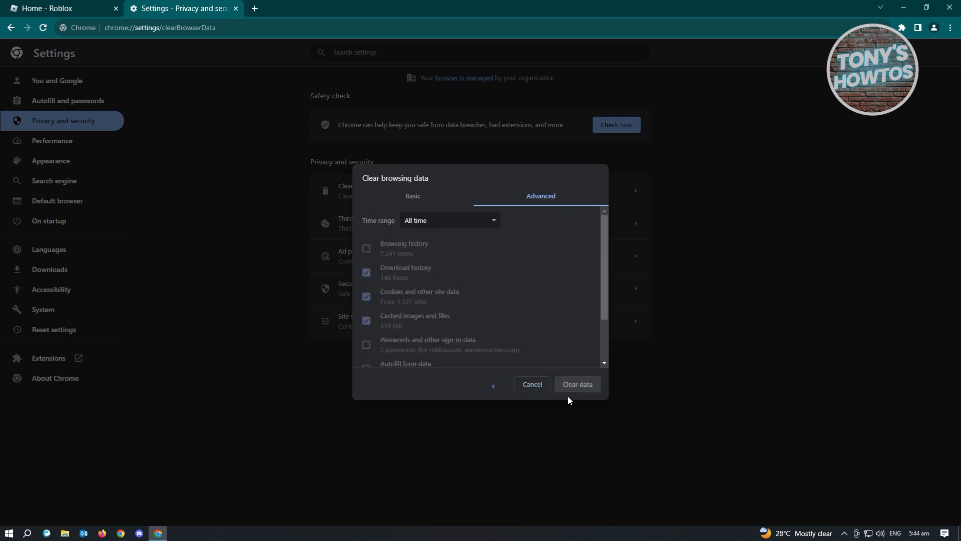
left_click(577, 383)
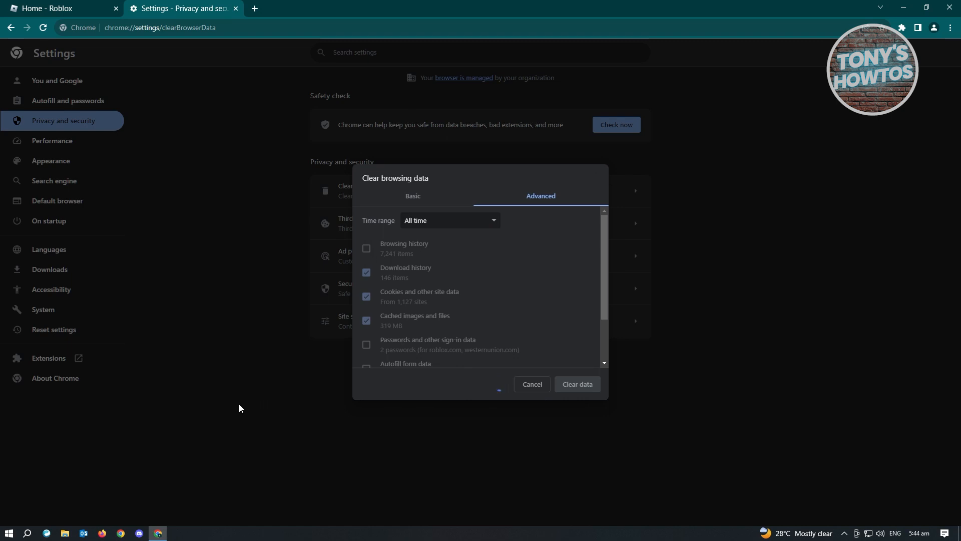
left_click(575, 383)
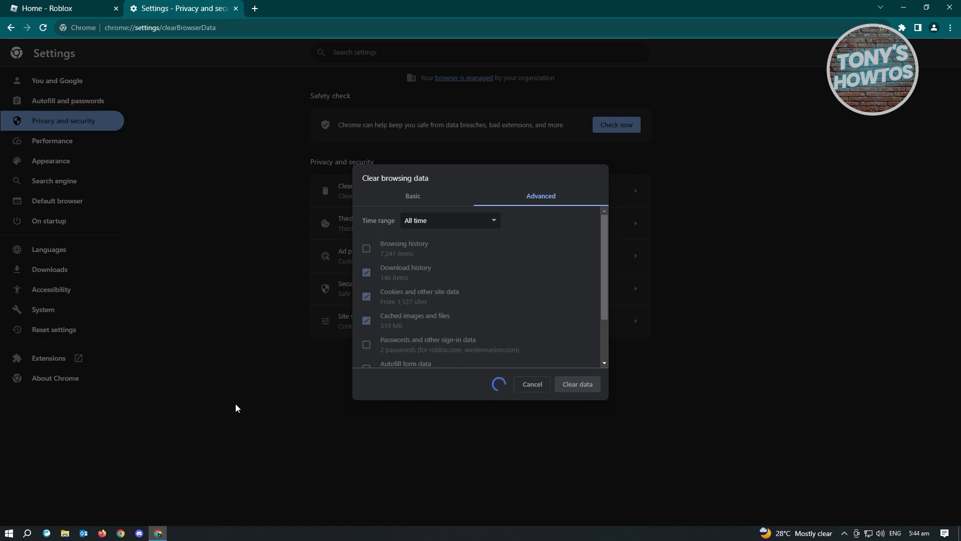
left_click(530, 383)
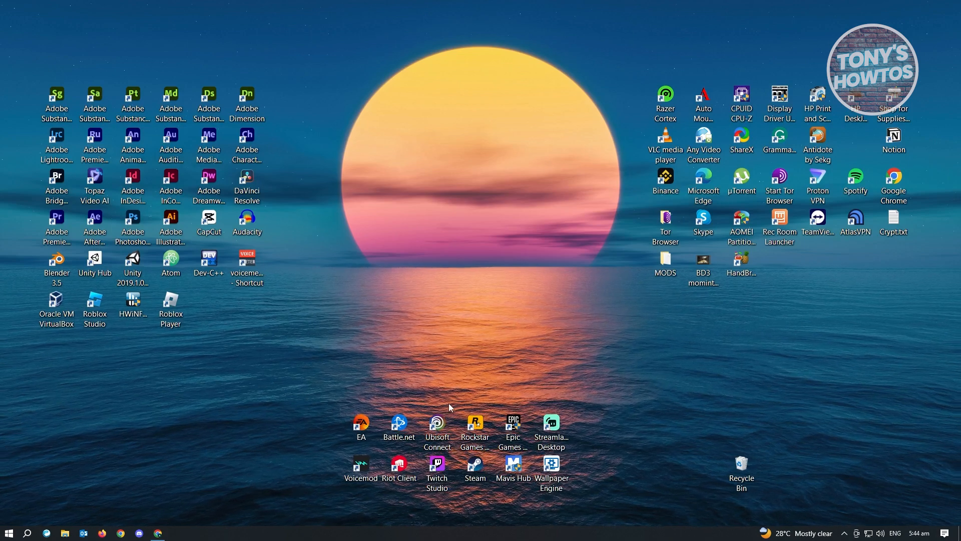
mouse_move(502, 359)
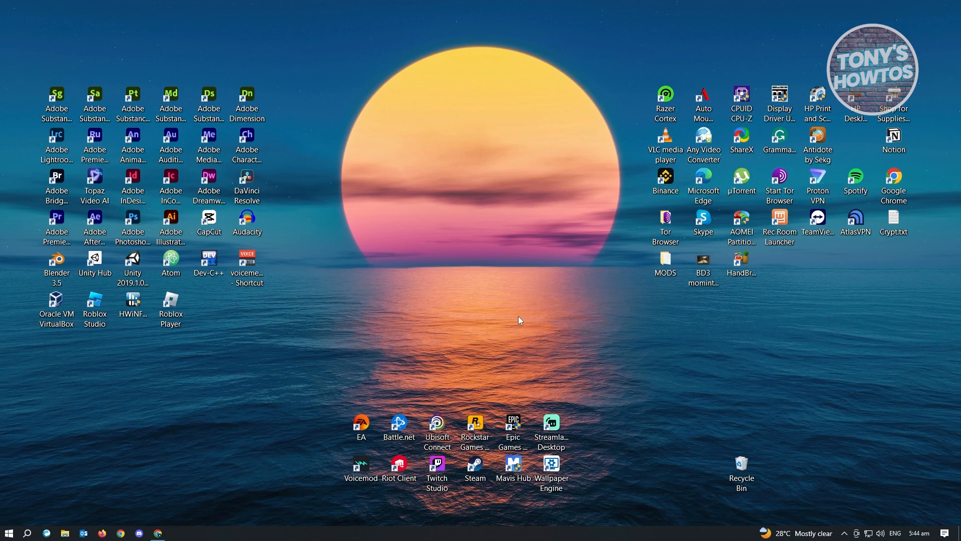
- Open the %appdata% Roaming folder through the Run dialog
key("Win+r")
type("run")
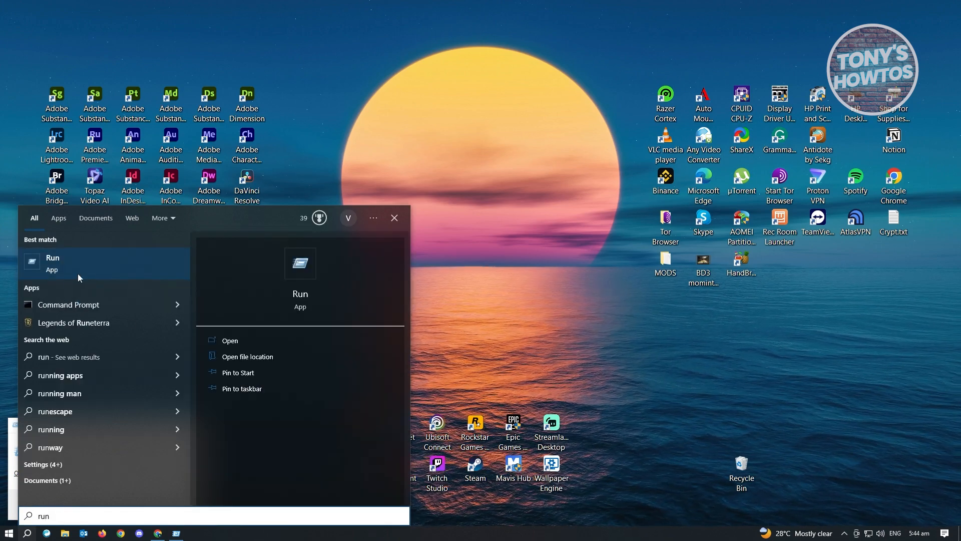
left_click(229, 341)
type("%appdata%")
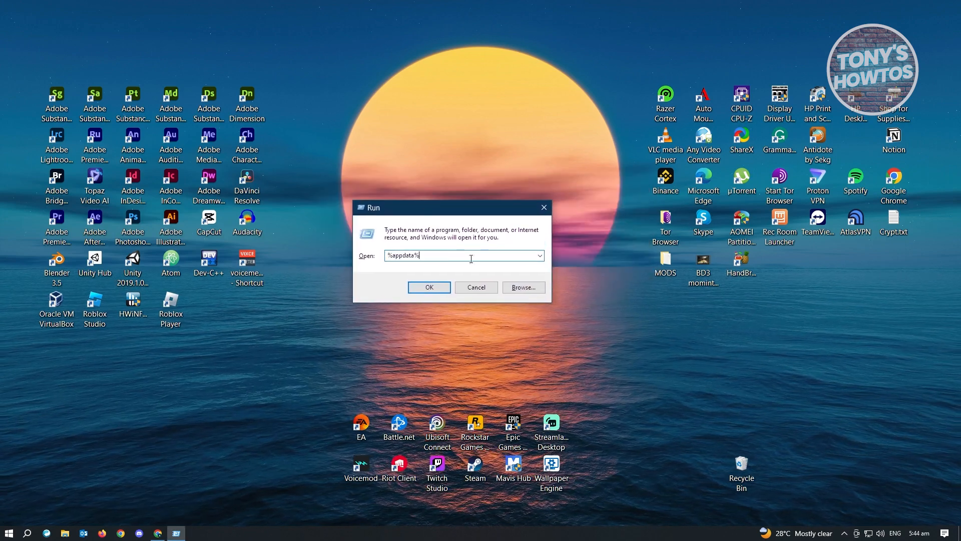
mouse_move(398, 264)
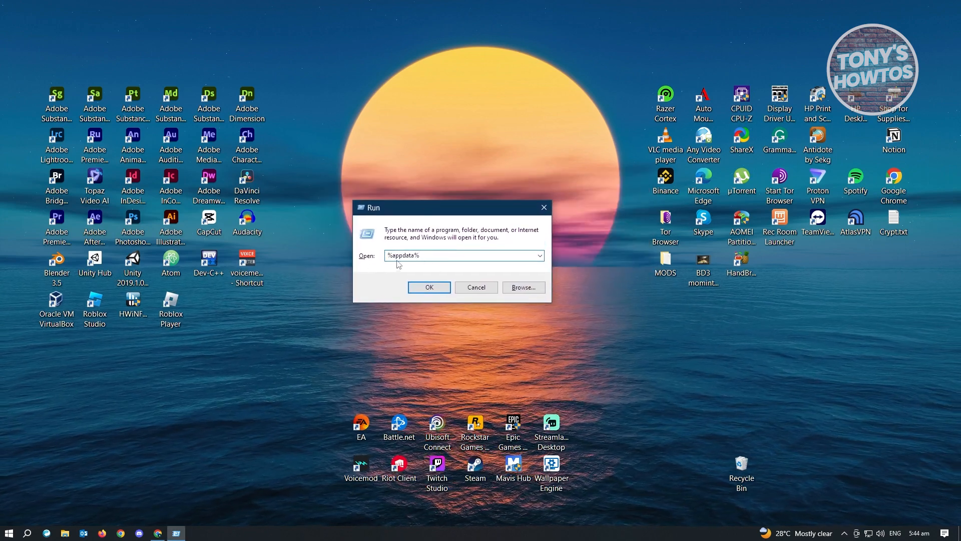
triple_click(462, 255)
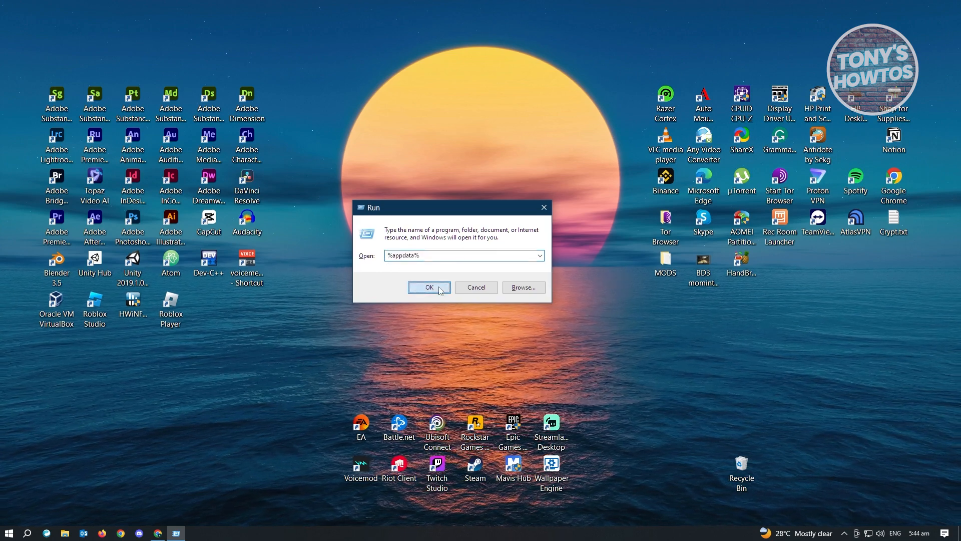
left_click(429, 287)
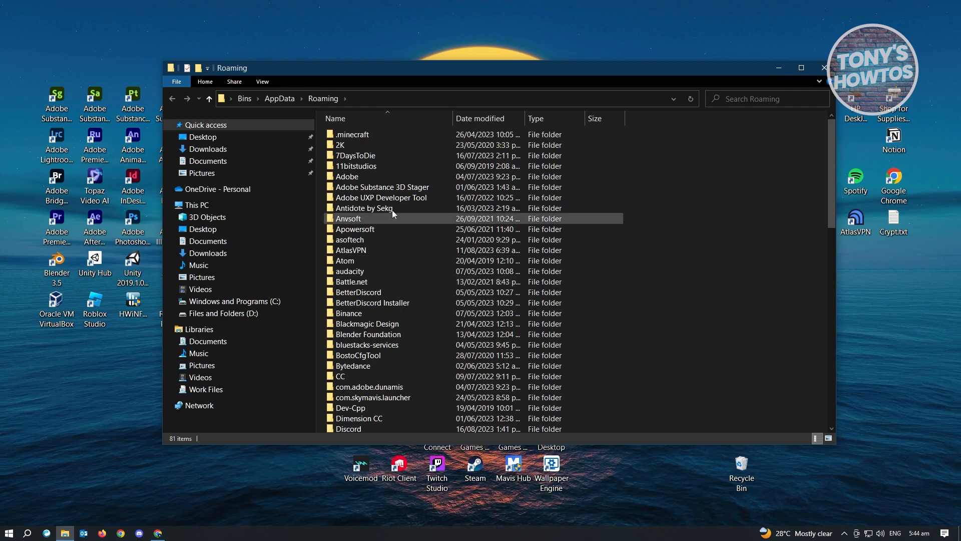
- Navigate from AppData into the Local folder and then into its Temp folder
left_click(279, 98)
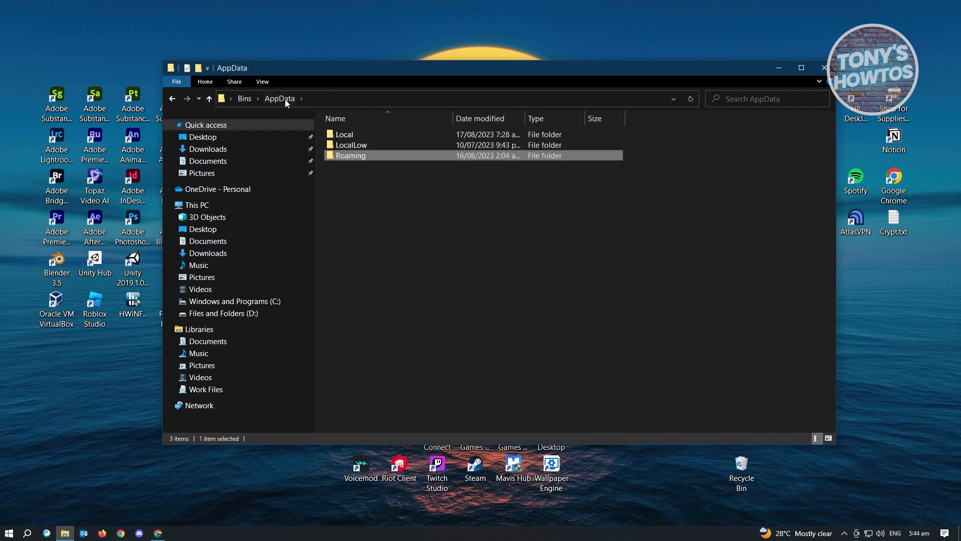
mouse_move(627, 115)
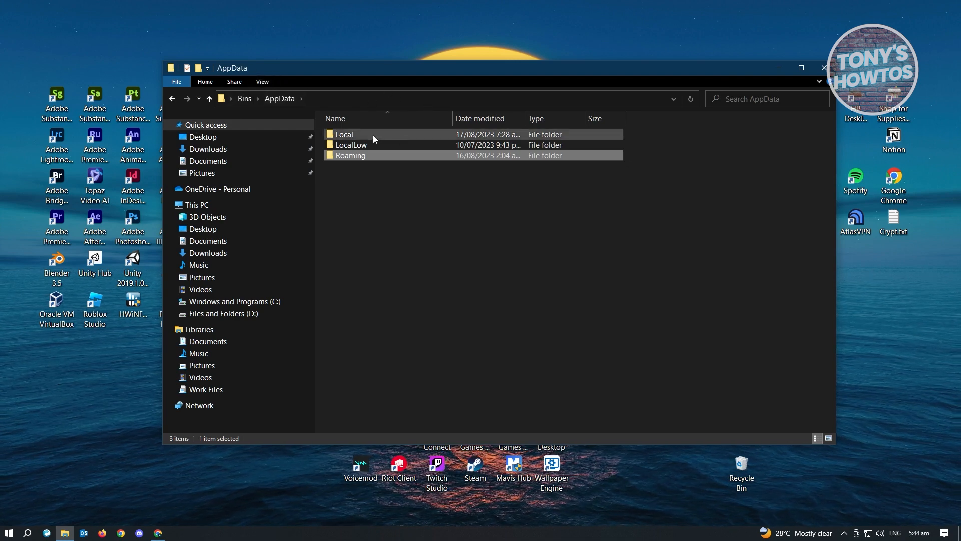
double_click(344, 134)
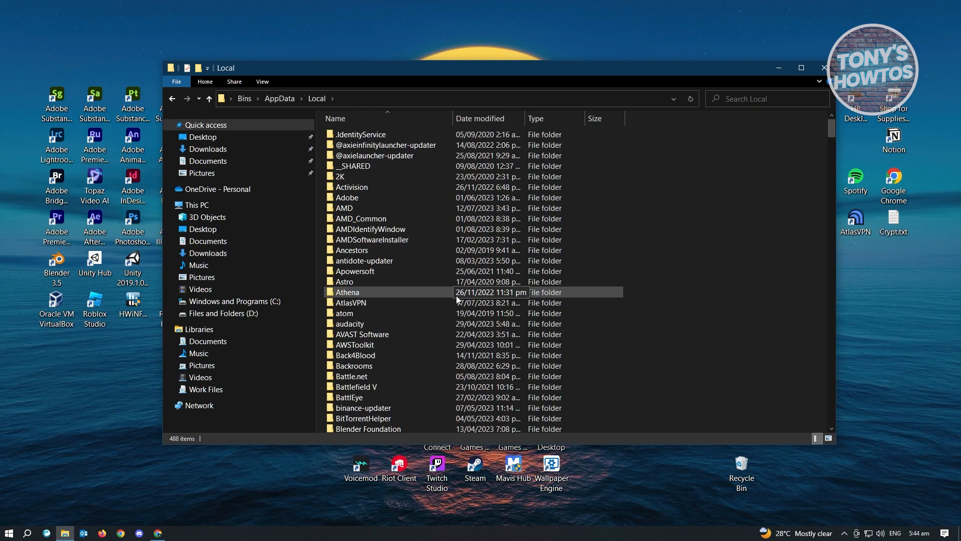
scroll("down", 3)
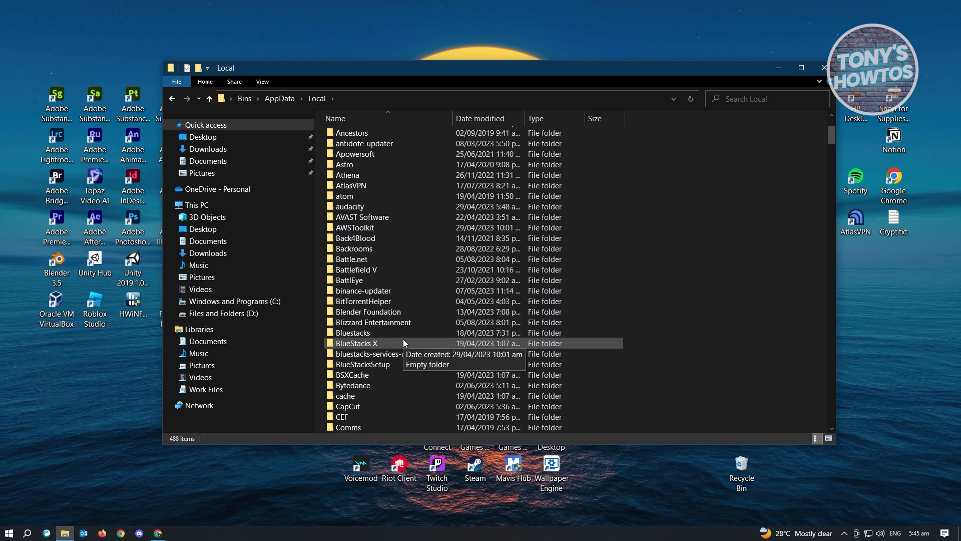
scroll("down", 3)
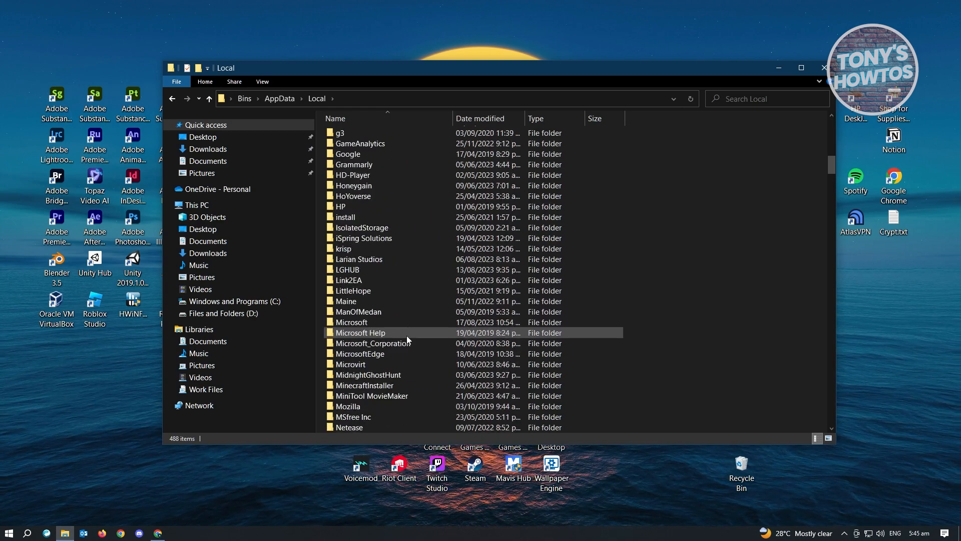
scroll("down", 3)
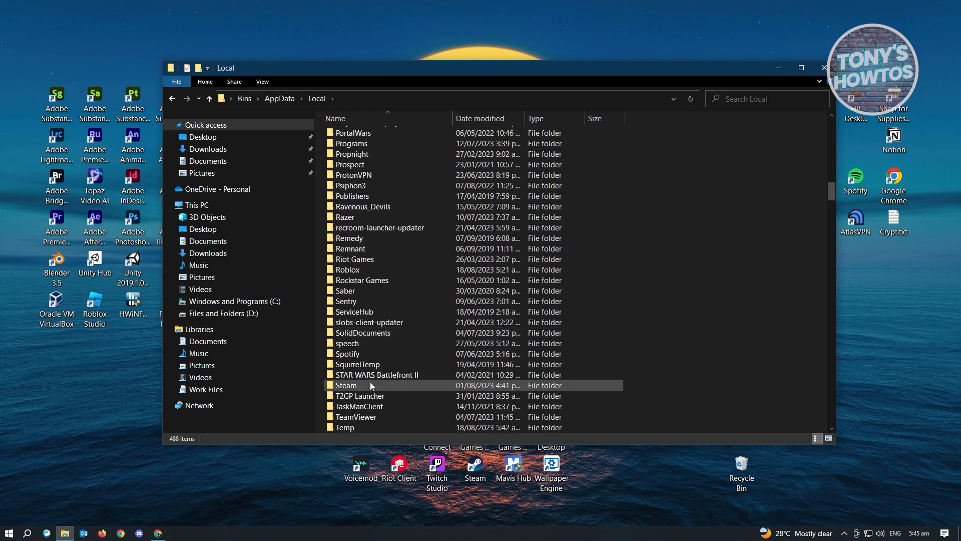
double_click(345, 428)
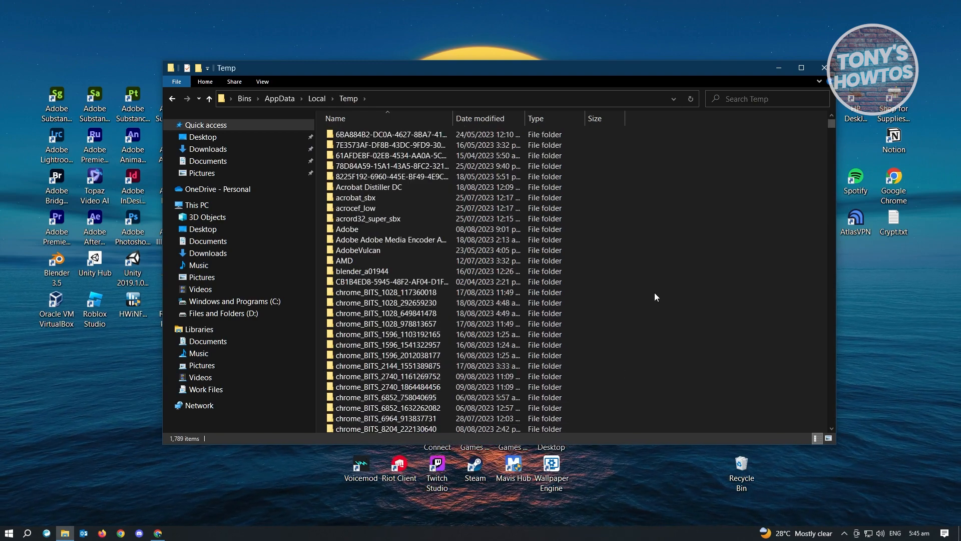
- Delete the Roblox folder from the Temp folder
scroll("down", 3)
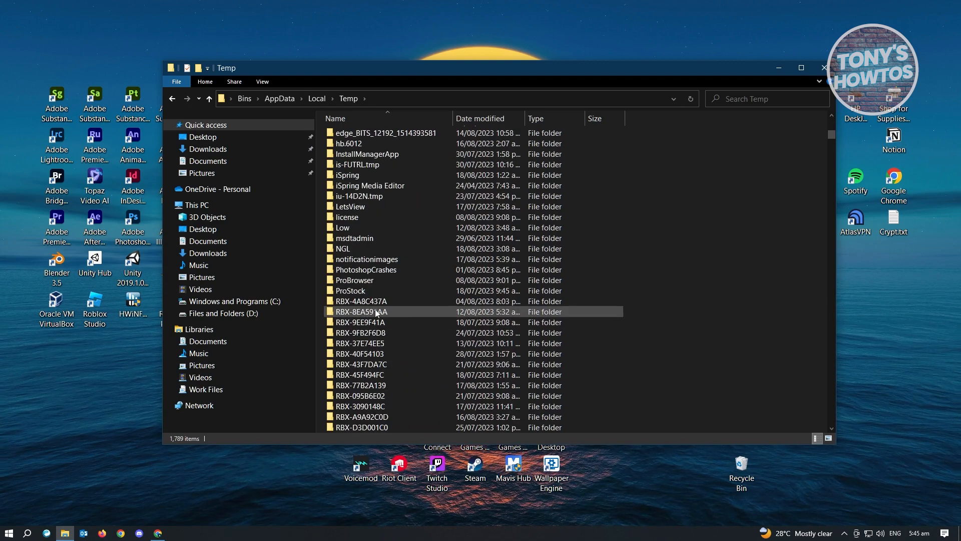
scroll("down", 3)
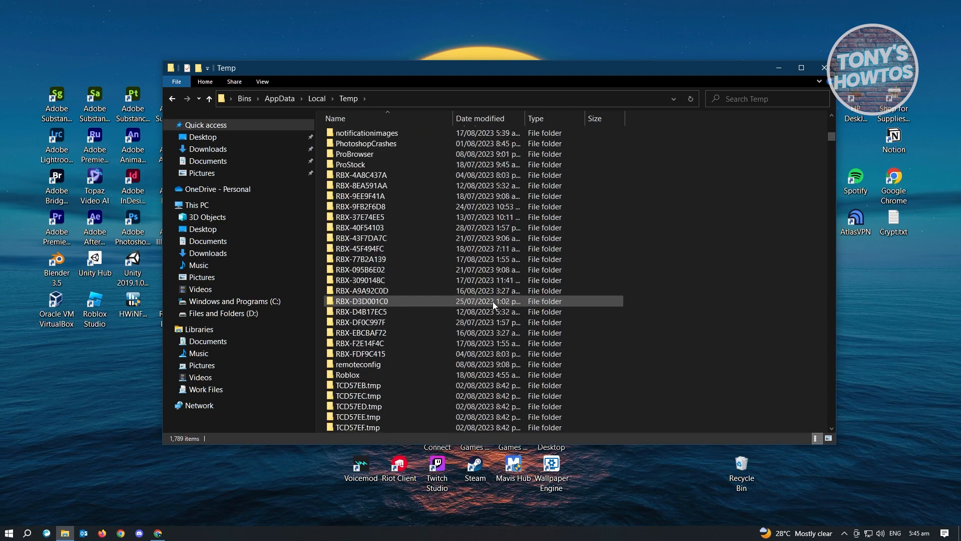
right_click(348, 343)
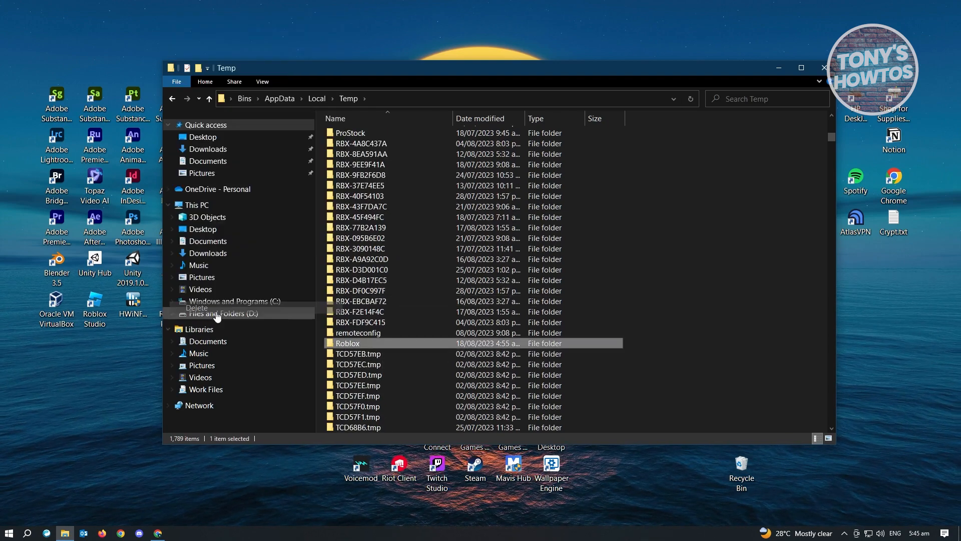
left_click(198, 307)
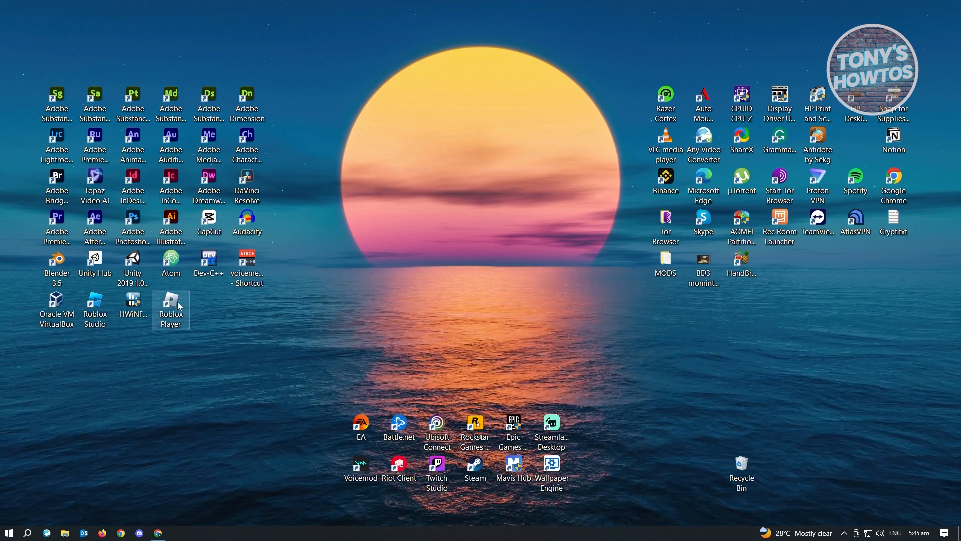
- Set Roblox Player's Compatibility properties to Run as administrator and Windows 8 mode, then confirm
right_click(171, 309)
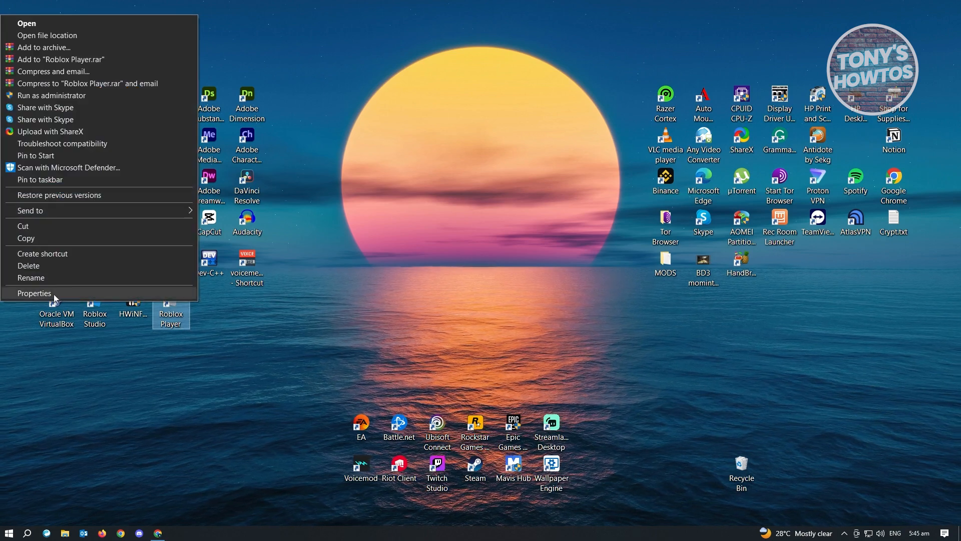
left_click(34, 293)
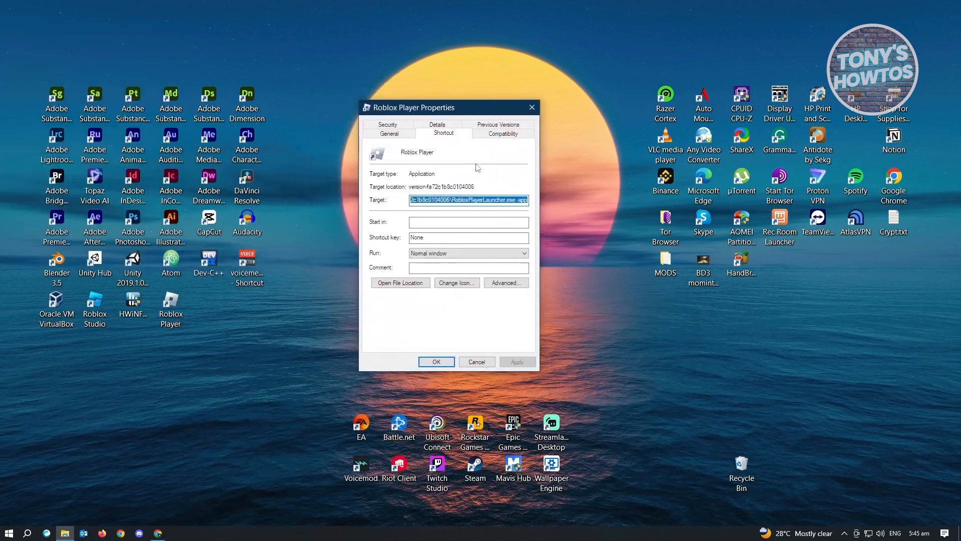
left_click(502, 133)
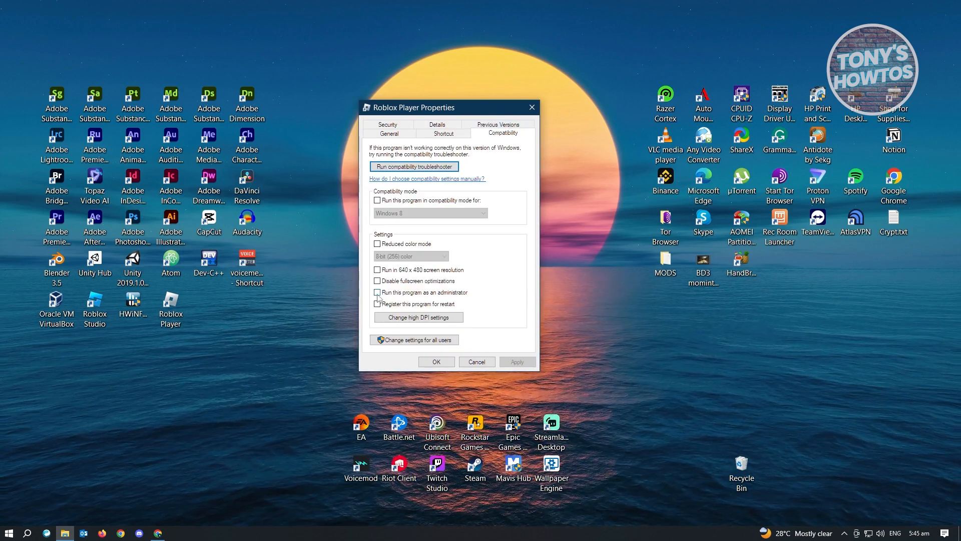
left_click(377, 293)
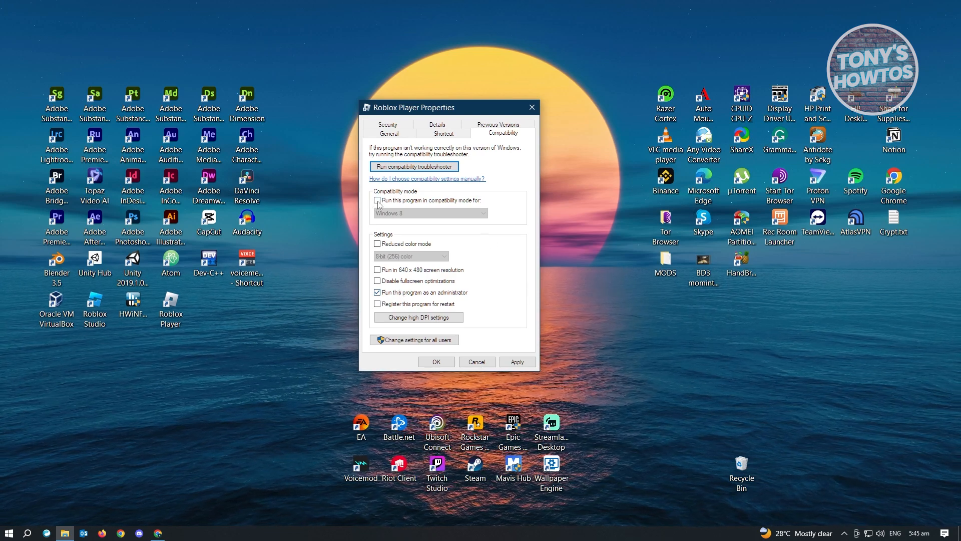
left_click(377, 200)
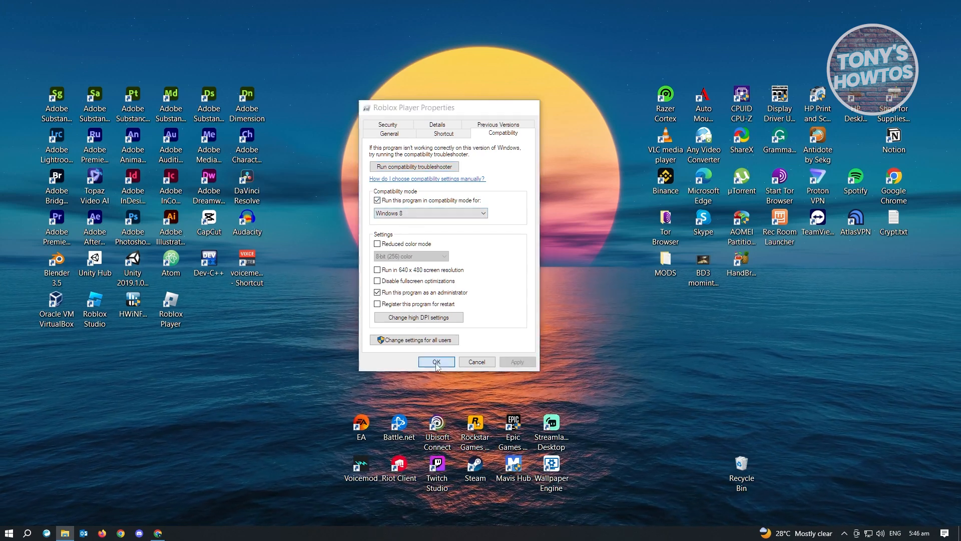
left_click(435, 361)
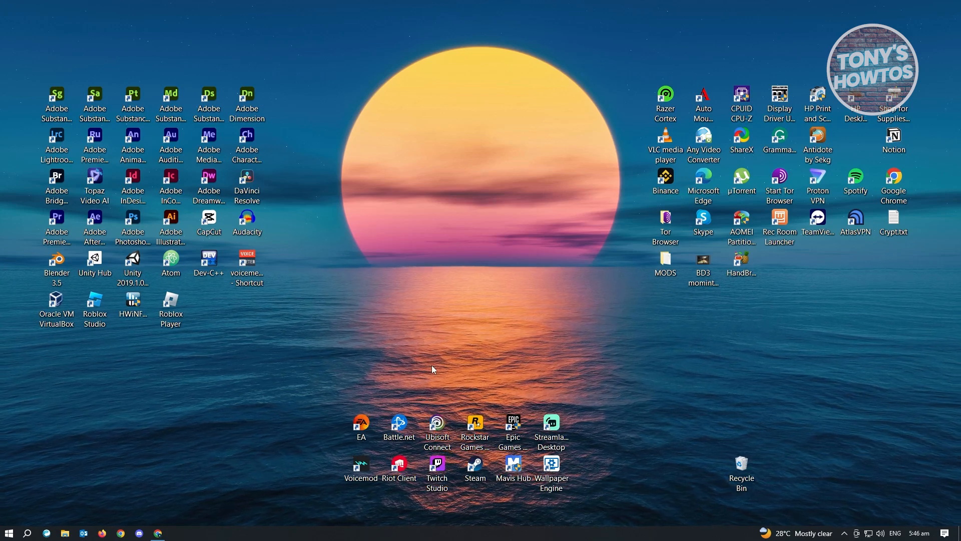
left_click(170, 306)
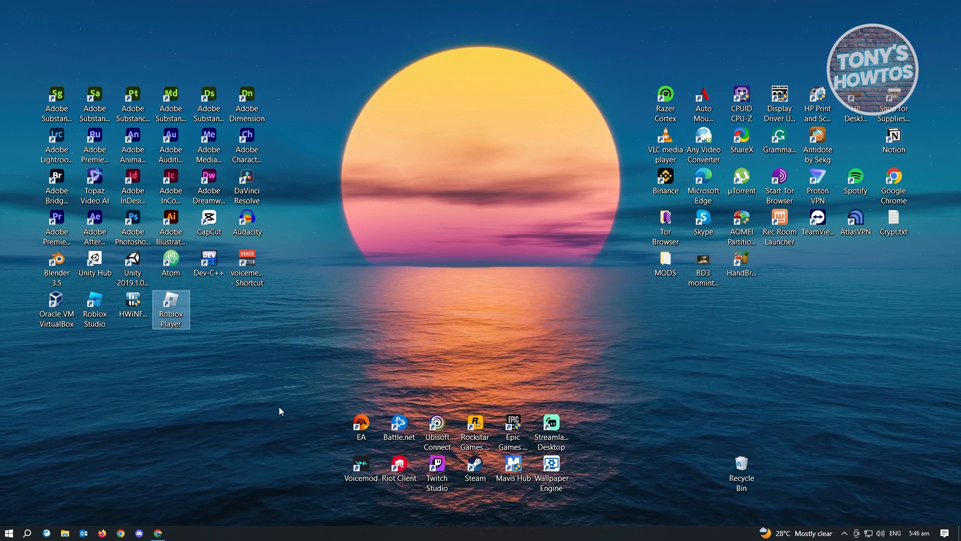
mouse_move(361, 427)
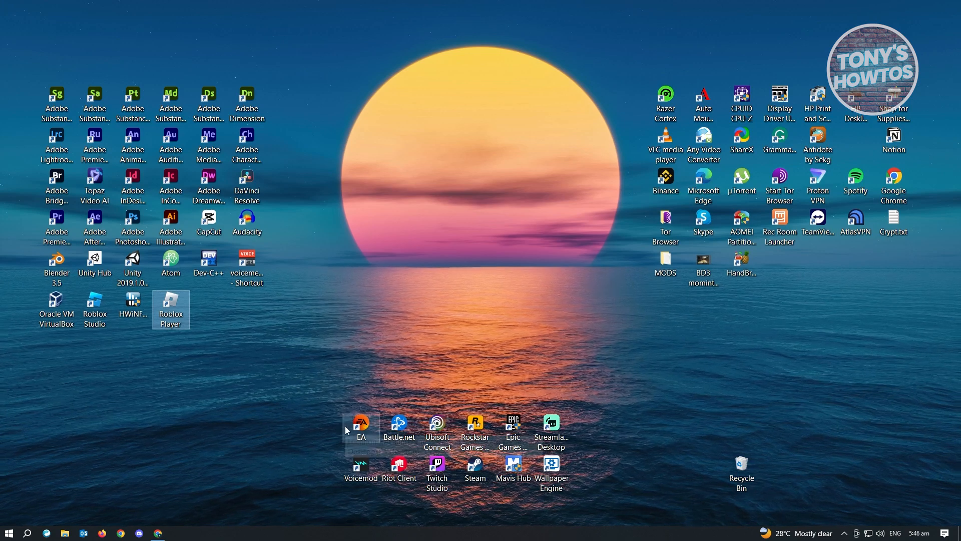
mouse_move(362, 427)
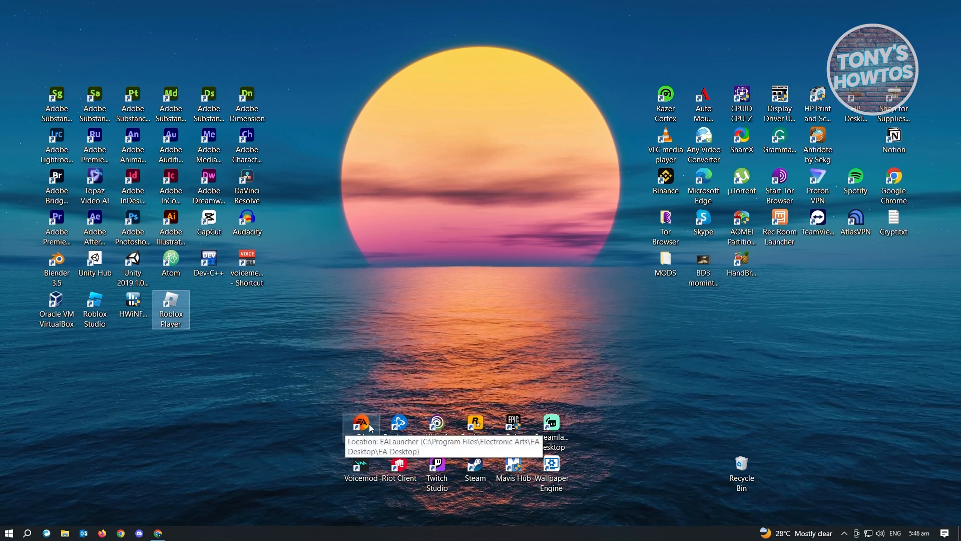
mouse_move(250, 483)
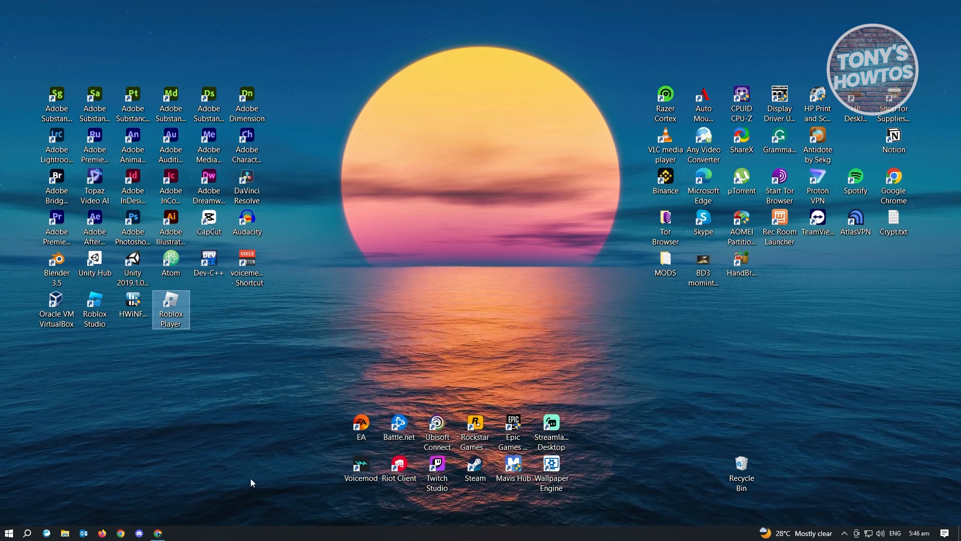
mouse_move(159, 531)
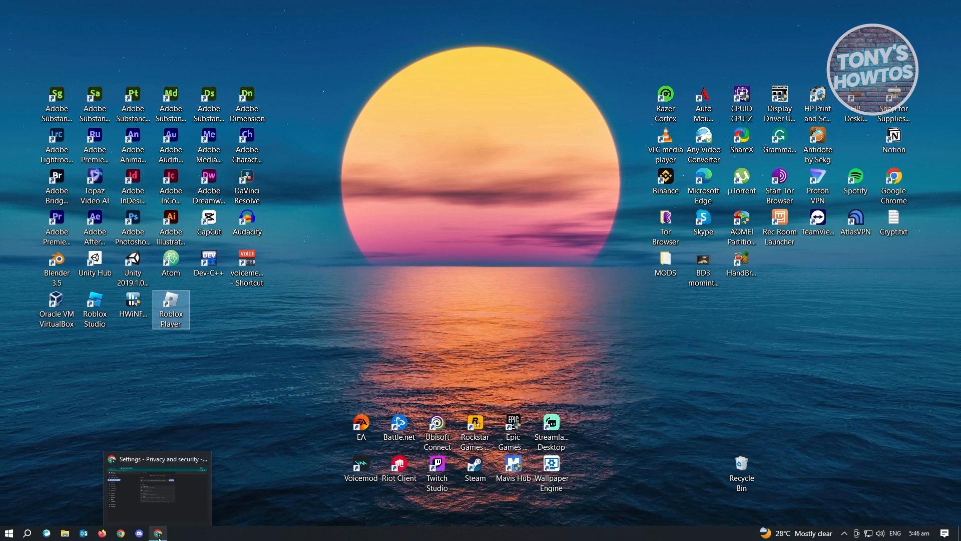
mouse_move(222, 504)
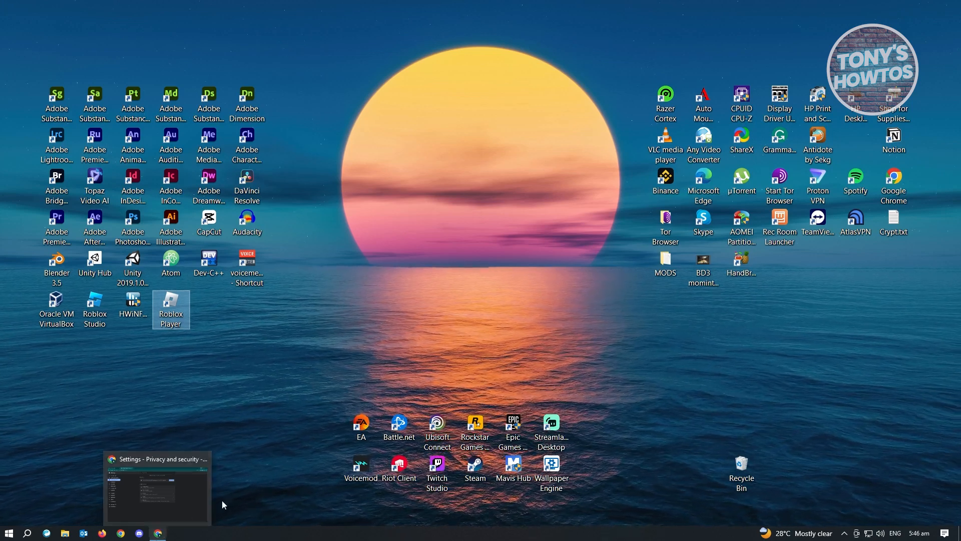